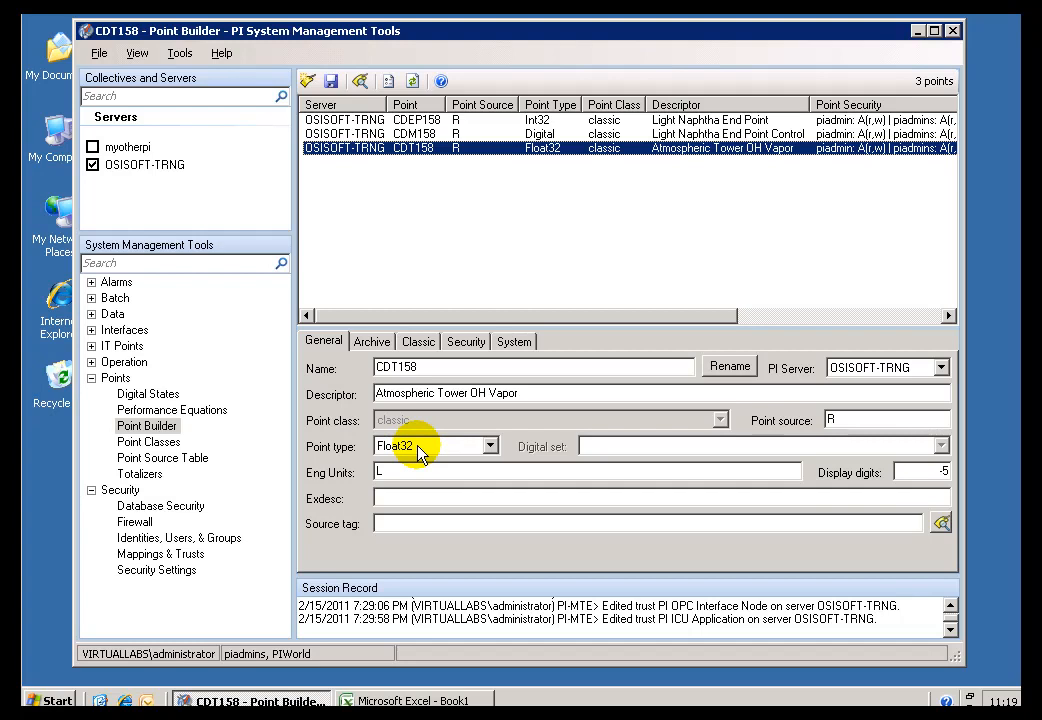
# Step: Review CDT158's point type list twice, keeping Float32, then select the CDEP158 Int32 point
pyautogui.click(489, 445)
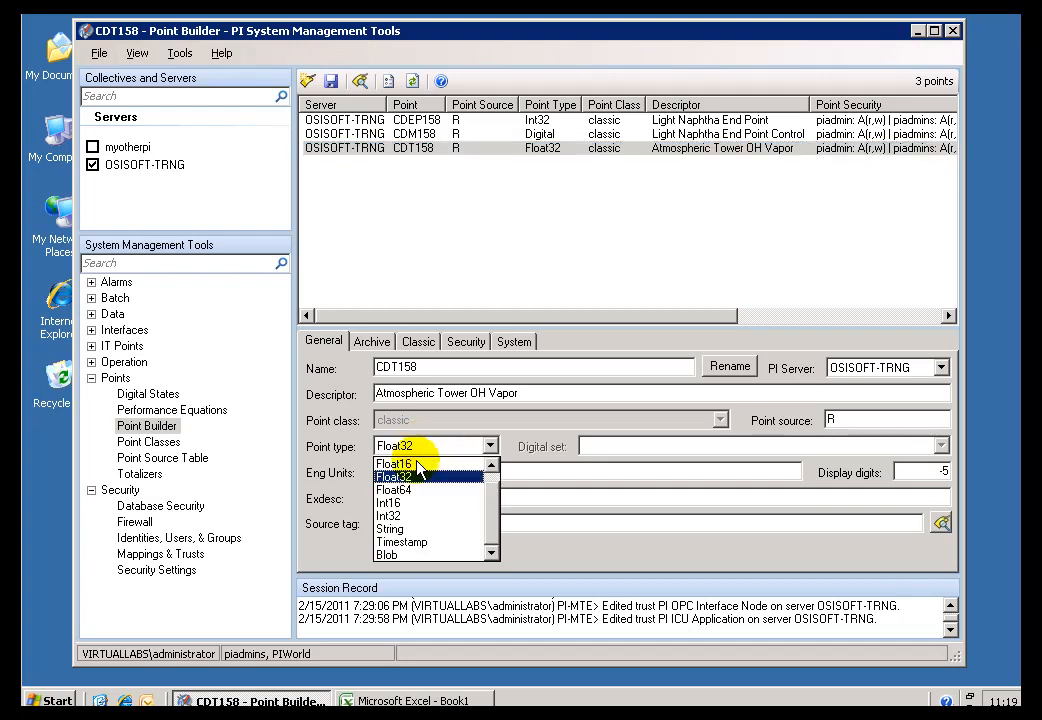
pyautogui.click(393, 475)
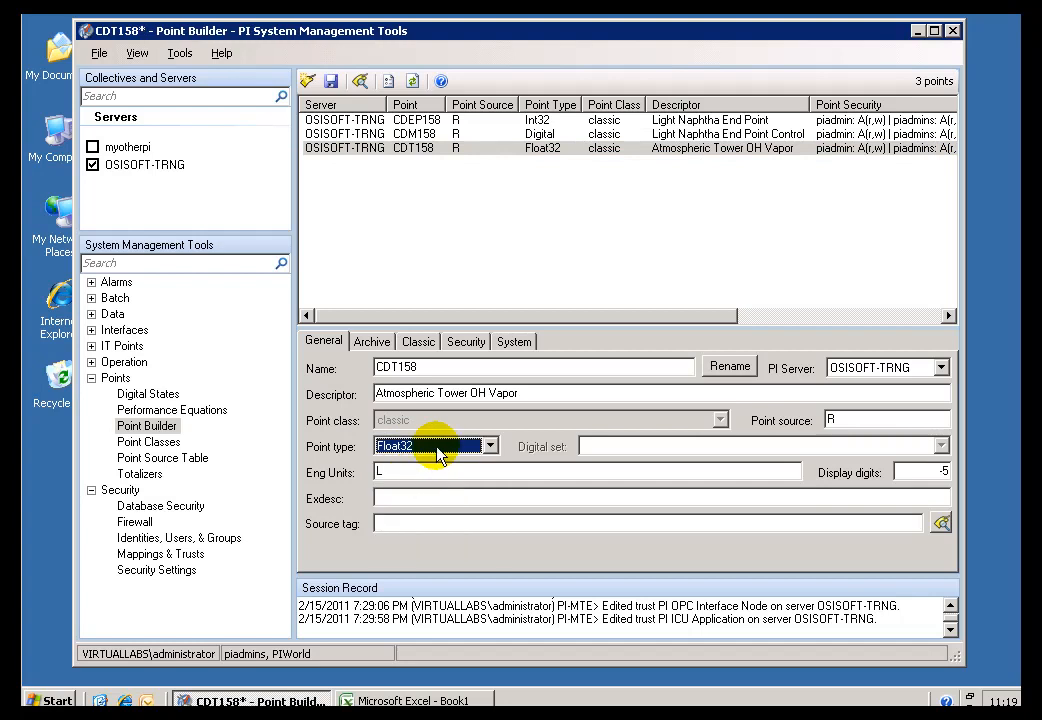
pyautogui.click(415, 148)
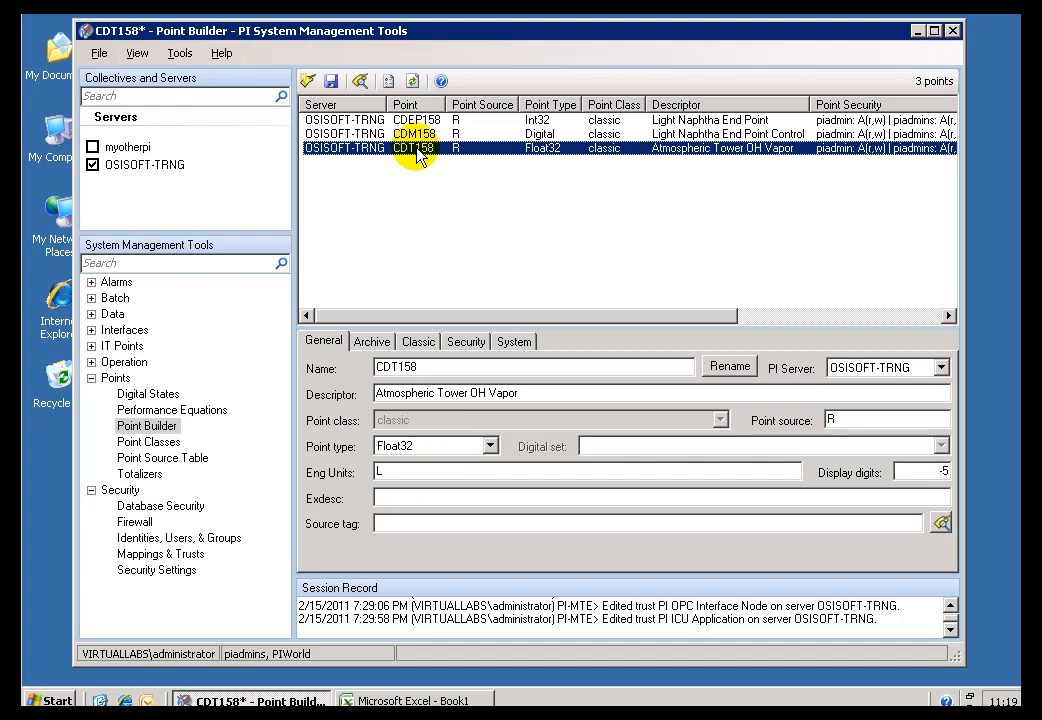
pyautogui.click(489, 445)
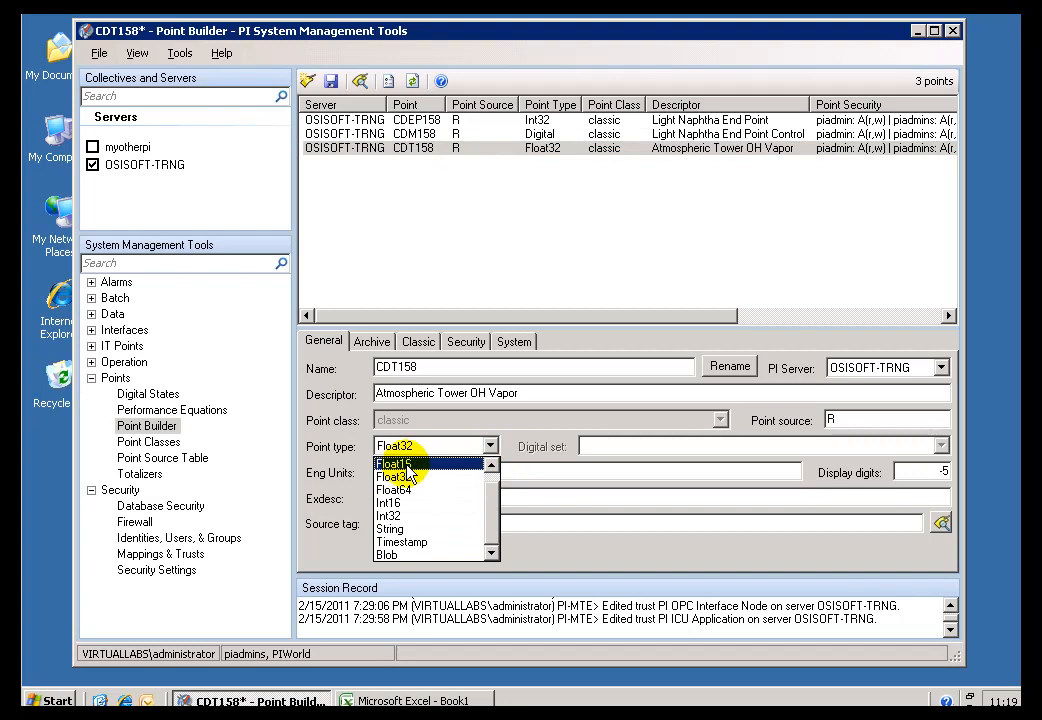
pyautogui.click(403, 476)
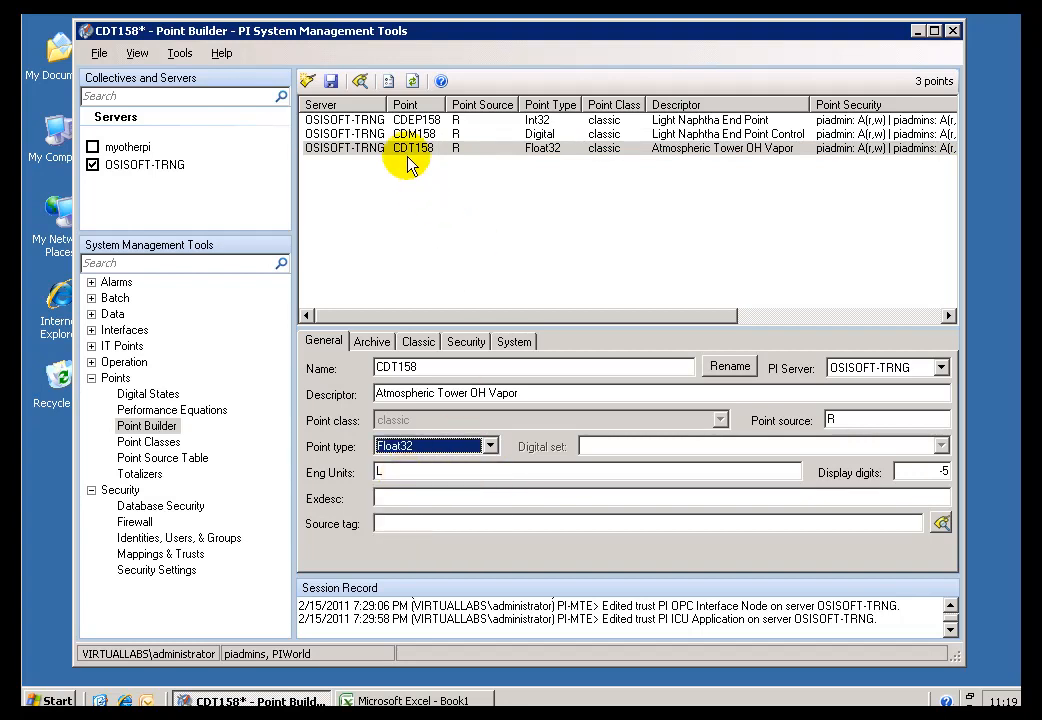
pyautogui.click(410, 148)
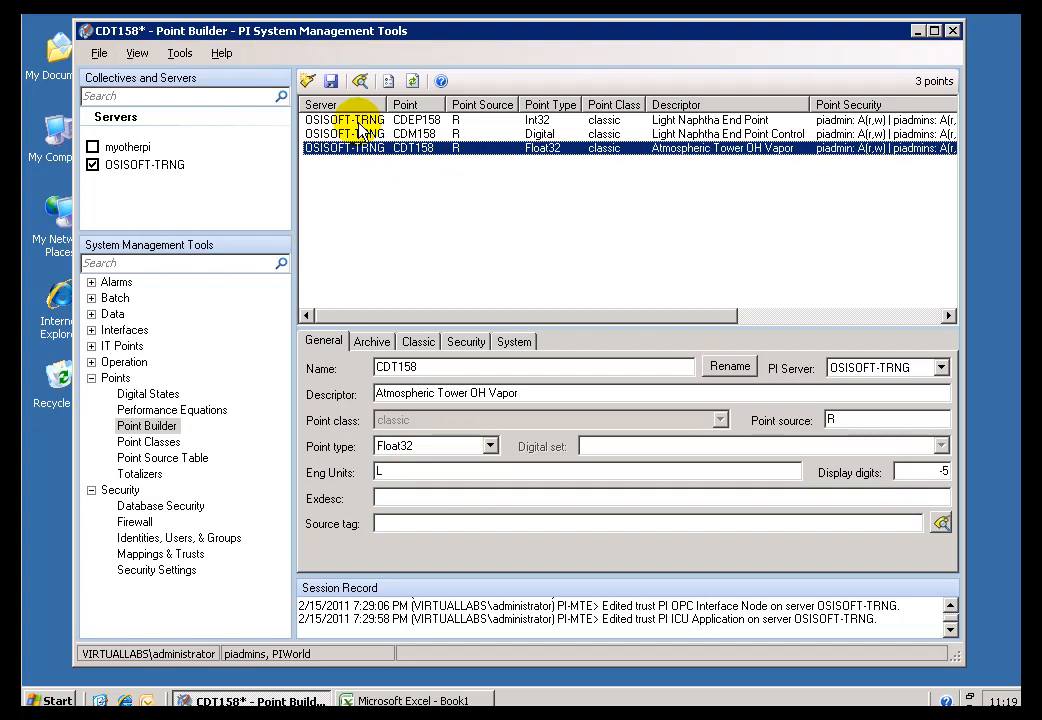
pyautogui.click(415, 119)
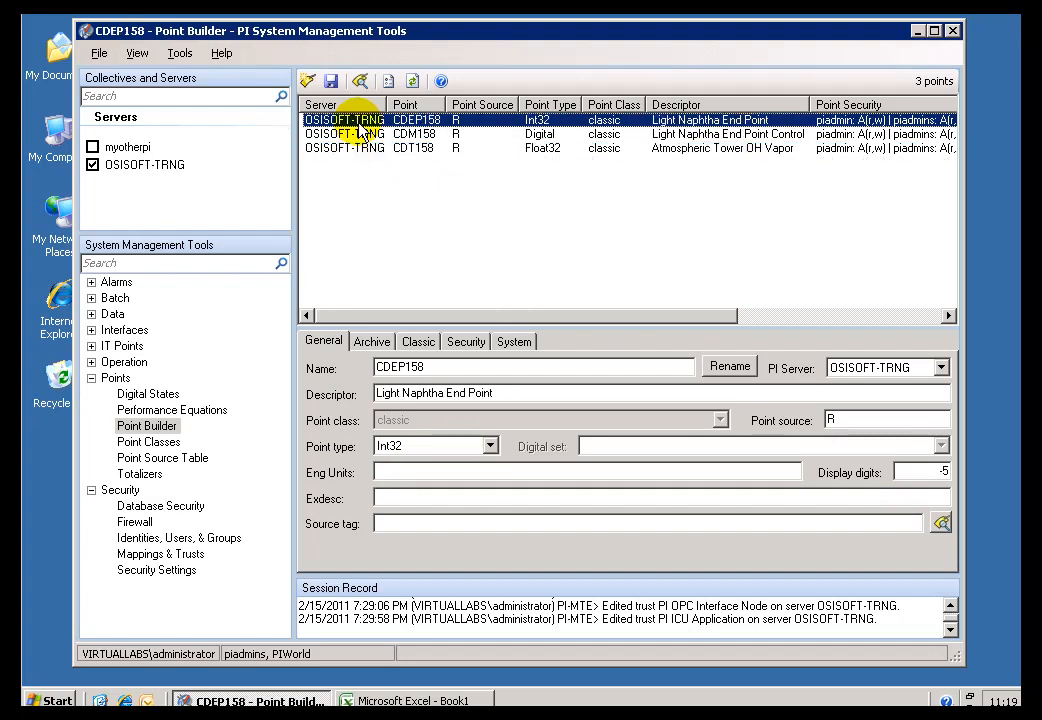
pyautogui.moveTo(453, 335)
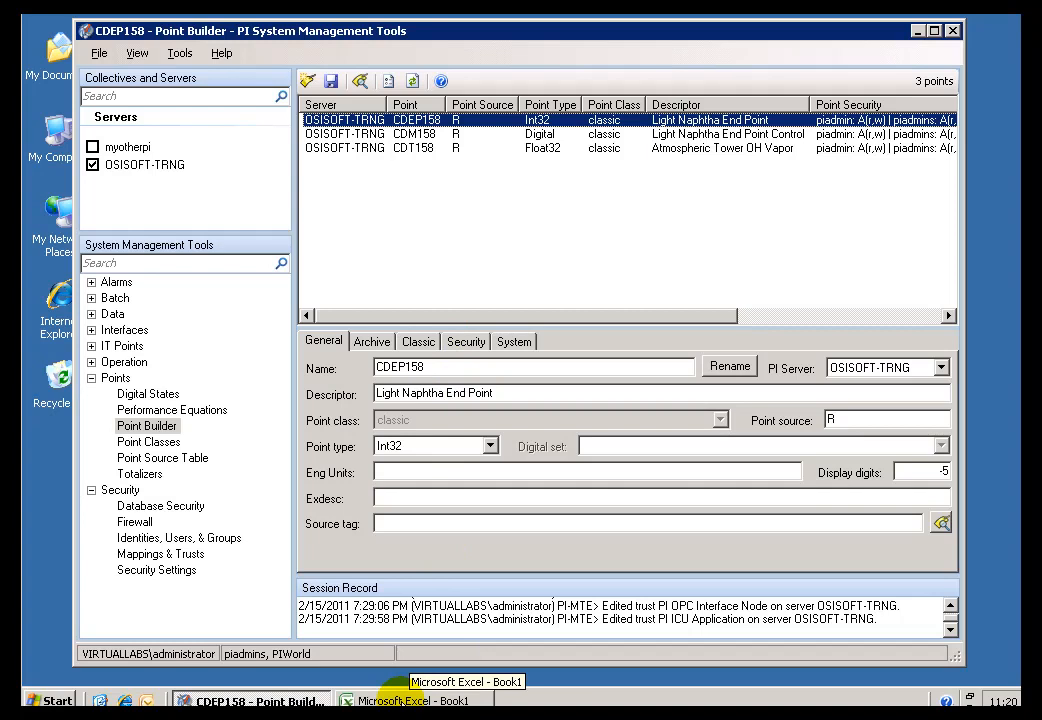
pyautogui.click(410, 699)
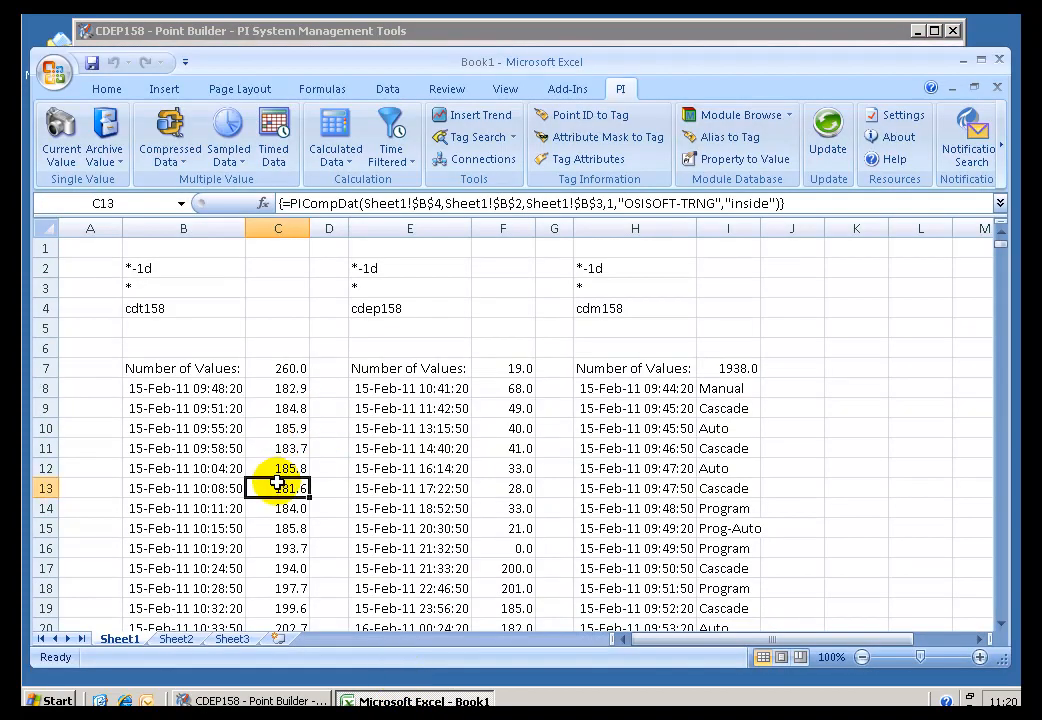
pyautogui.click(503, 488)
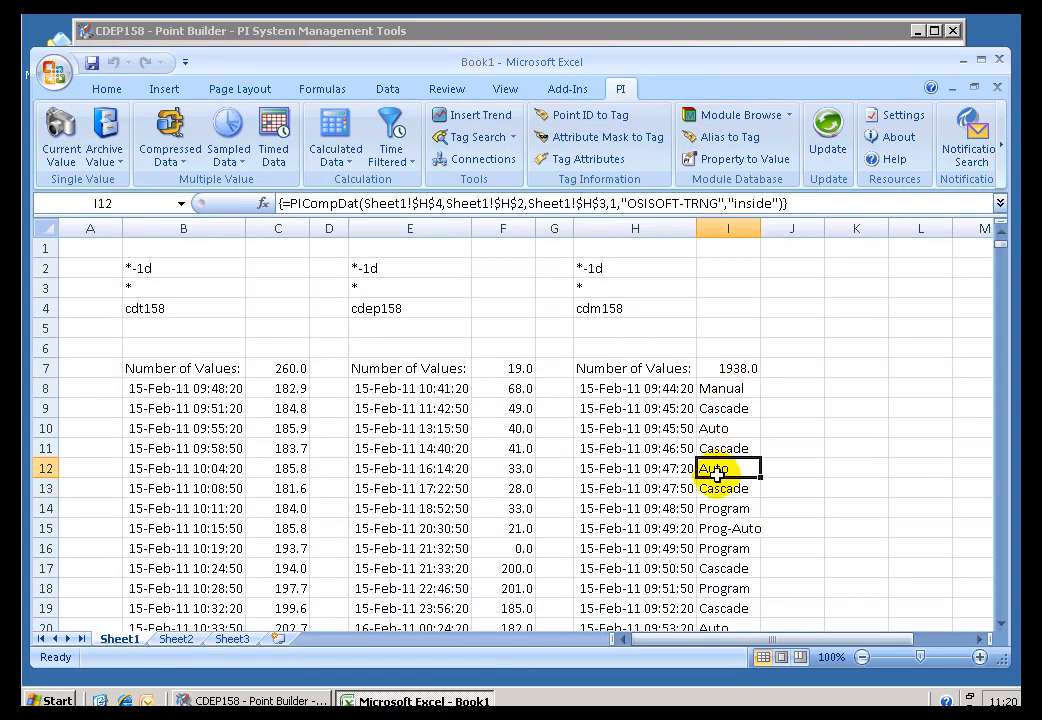
pyautogui.click(728, 408)
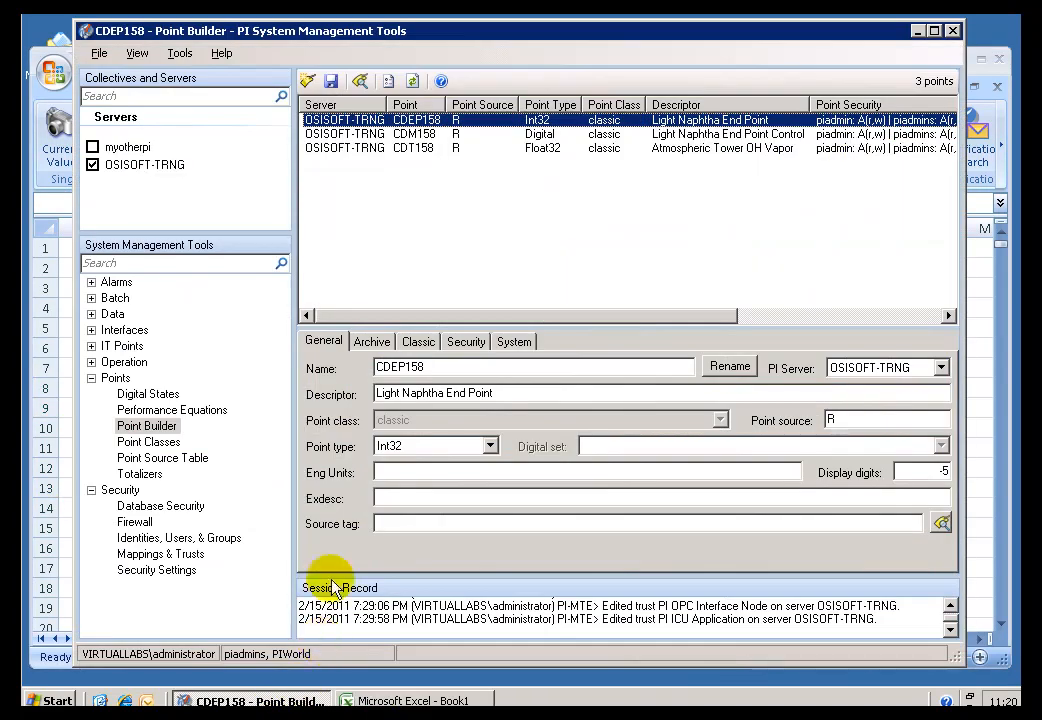
# Step: Select CDM158 and check its point type list, leaving it as Digital
pyautogui.click(414, 134)
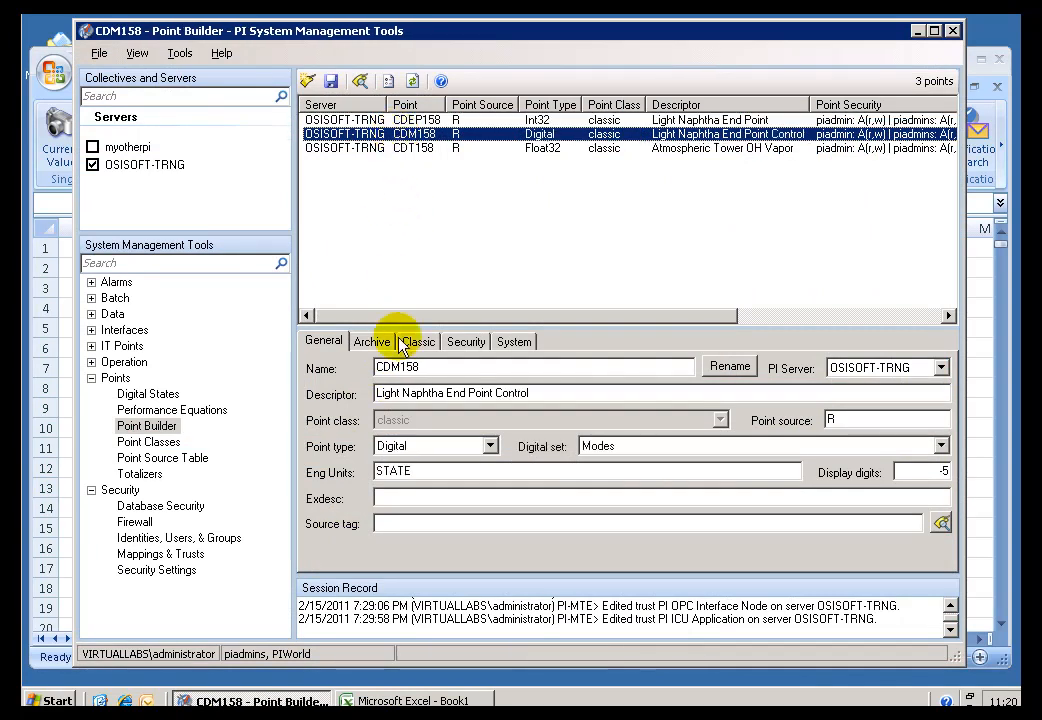
pyautogui.click(489, 445)
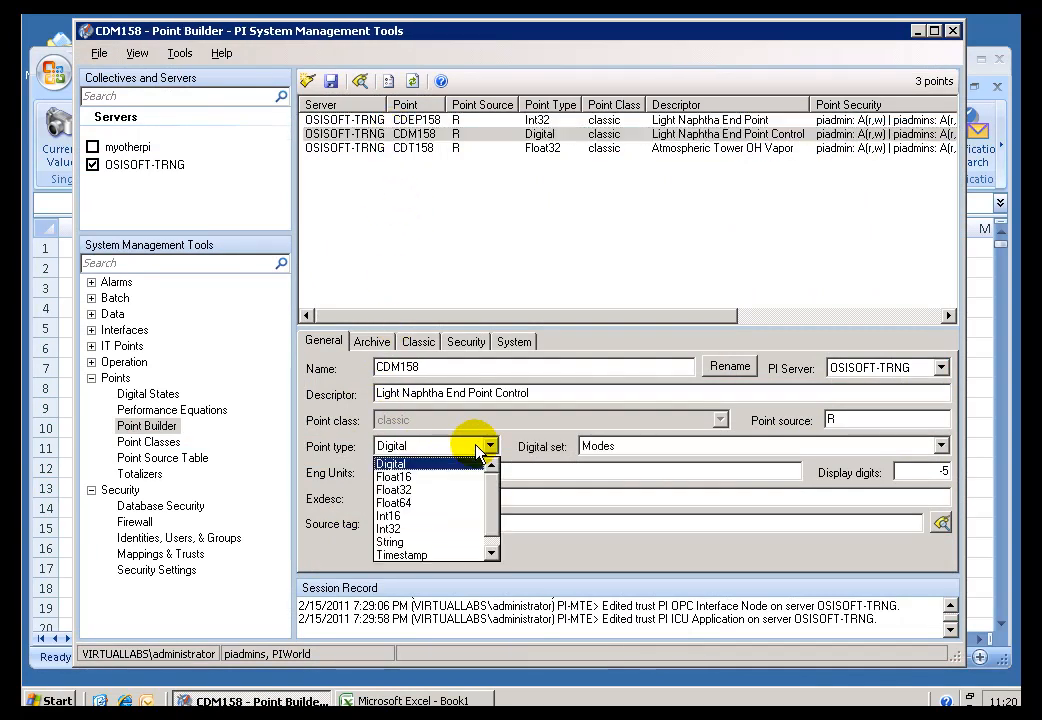
pyautogui.click(390, 463)
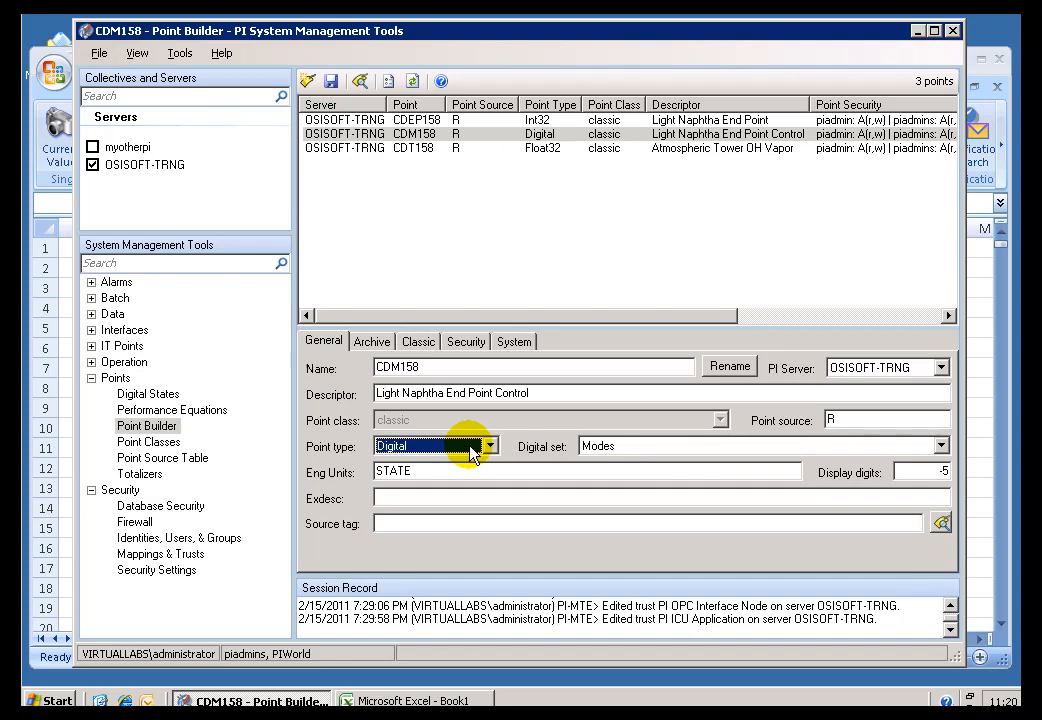
pyautogui.moveTo(628, 446)
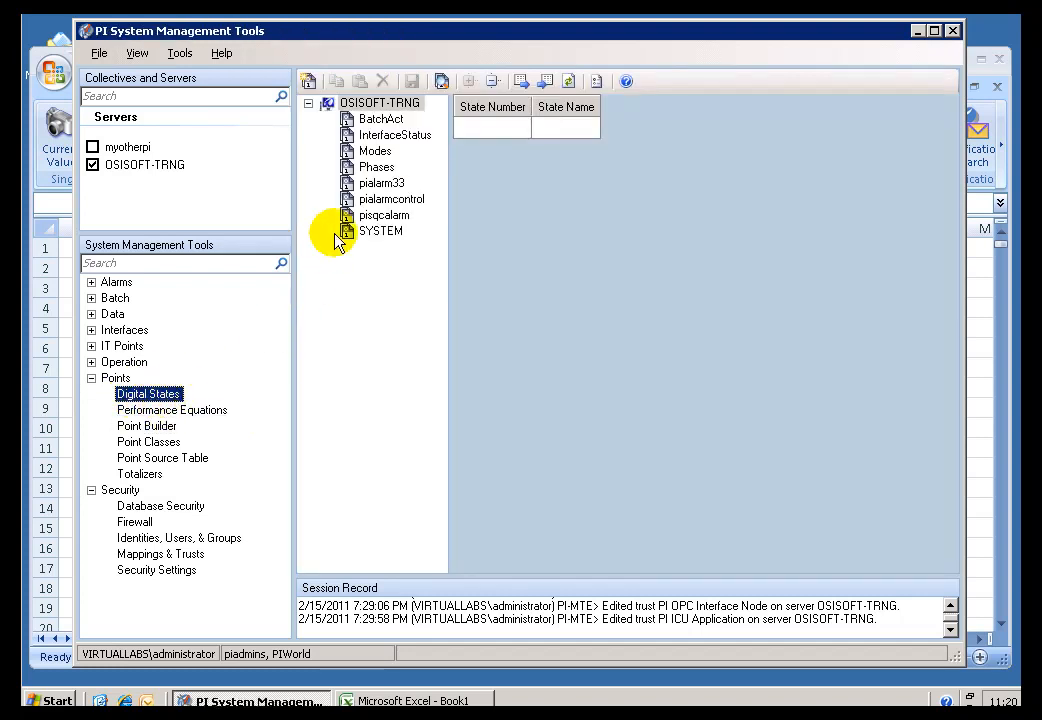
# Step: Select the Modes state set and point out its Auto and Manual (0) states
pyautogui.click(374, 150)
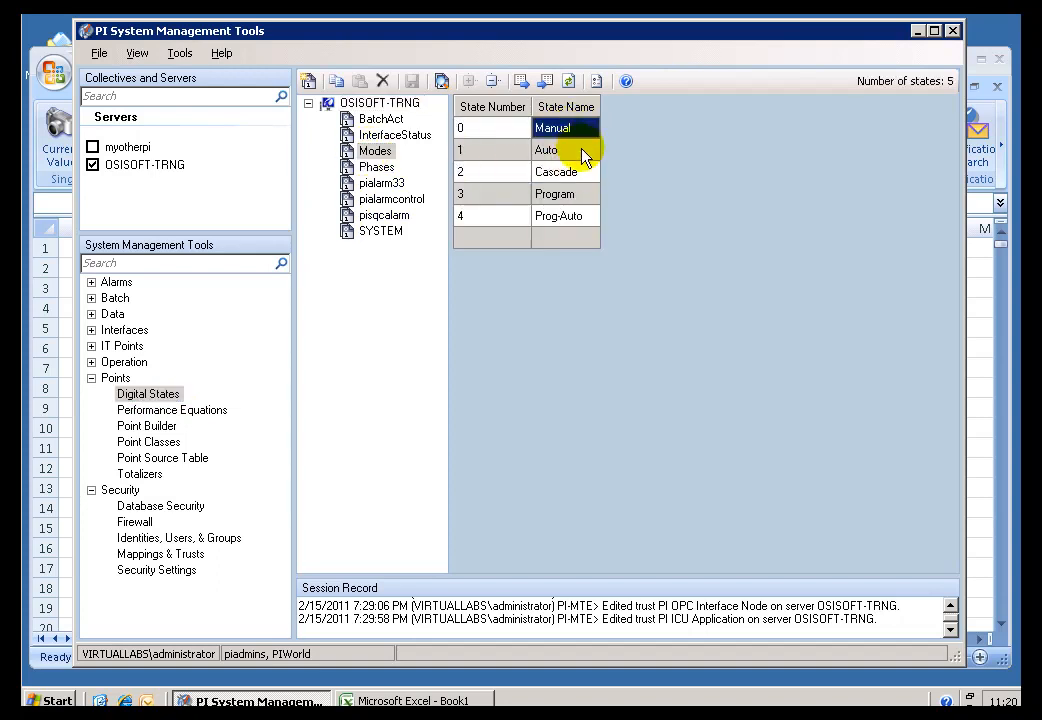
pyautogui.click(565, 171)
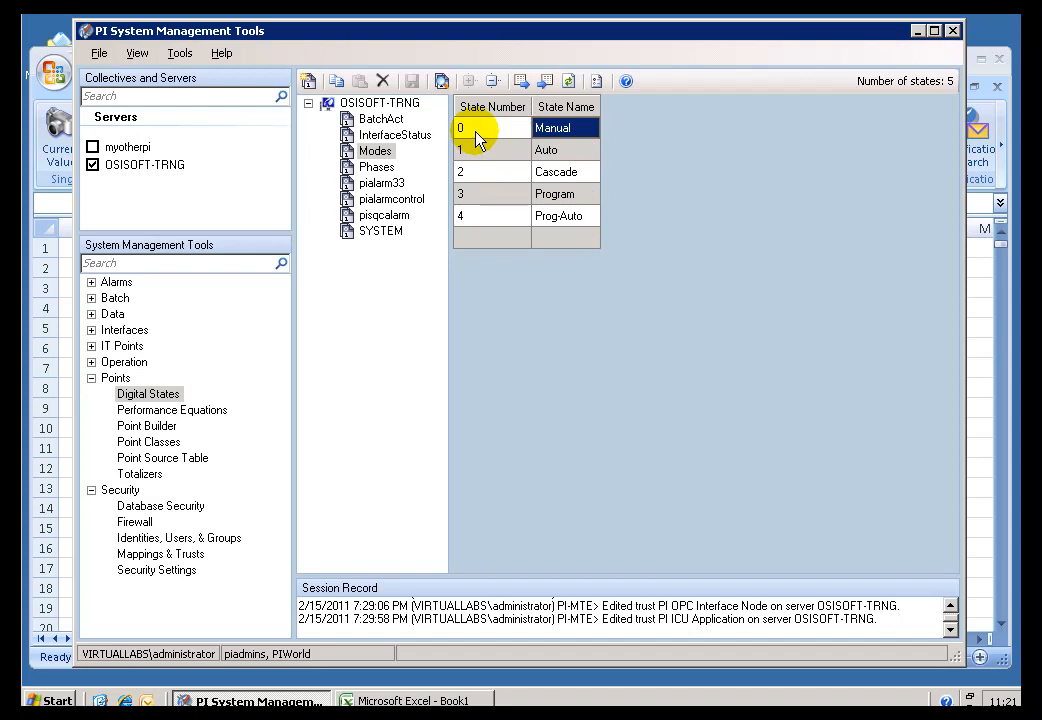
pyautogui.click(480, 149)
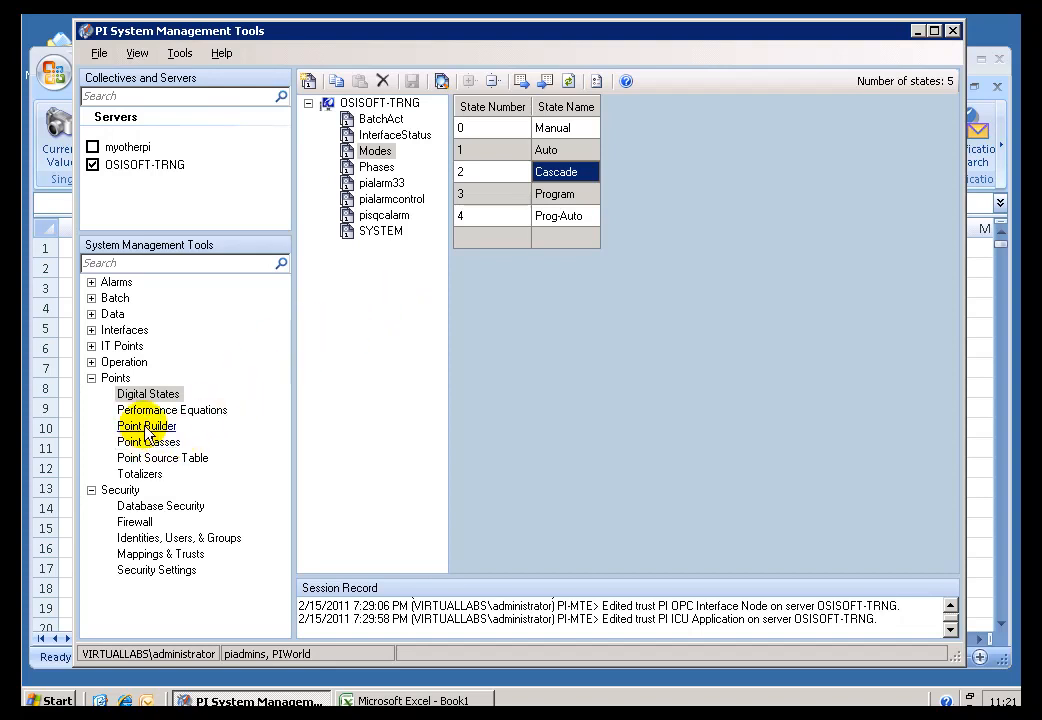
pyautogui.click(146, 425)
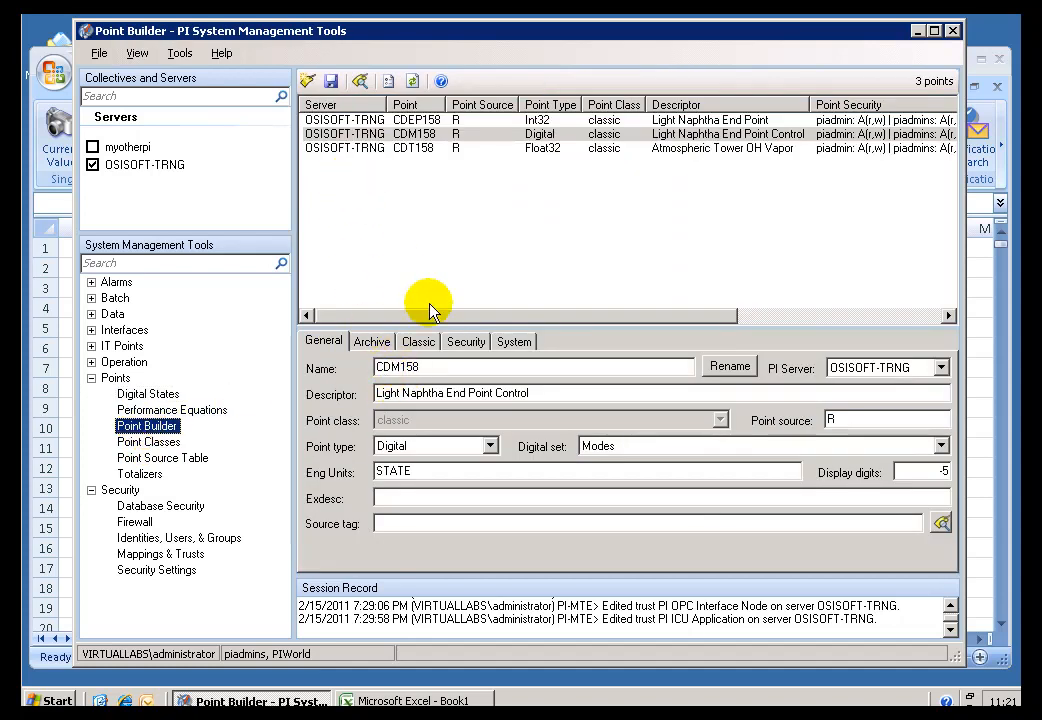
pyautogui.click(514, 341)
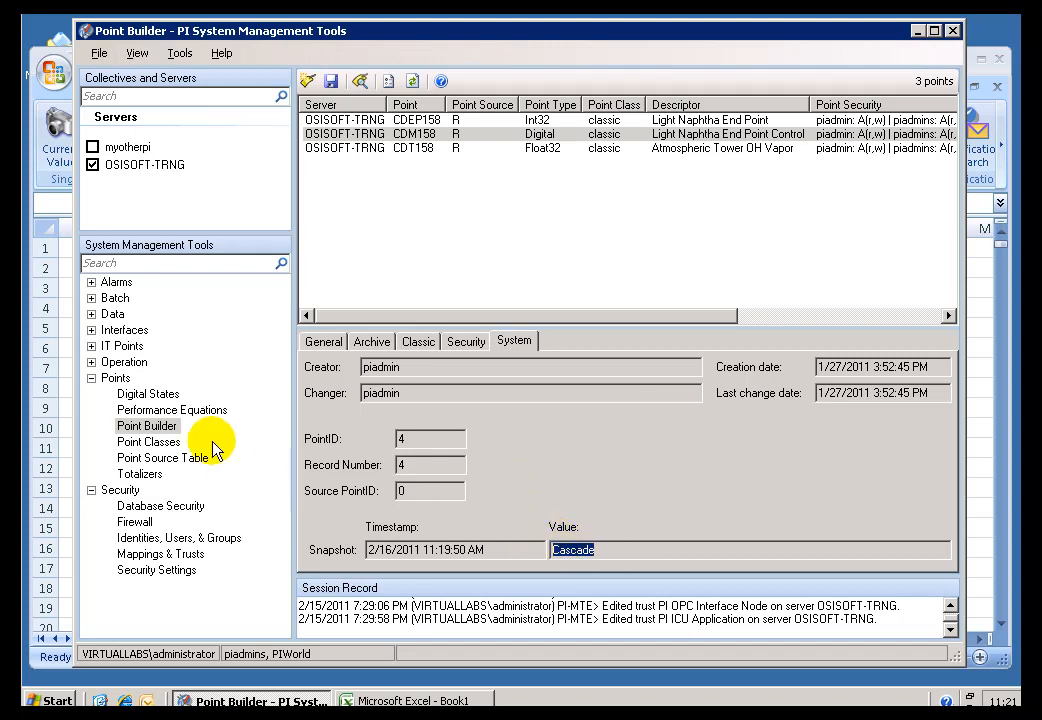
pyautogui.click(147, 393)
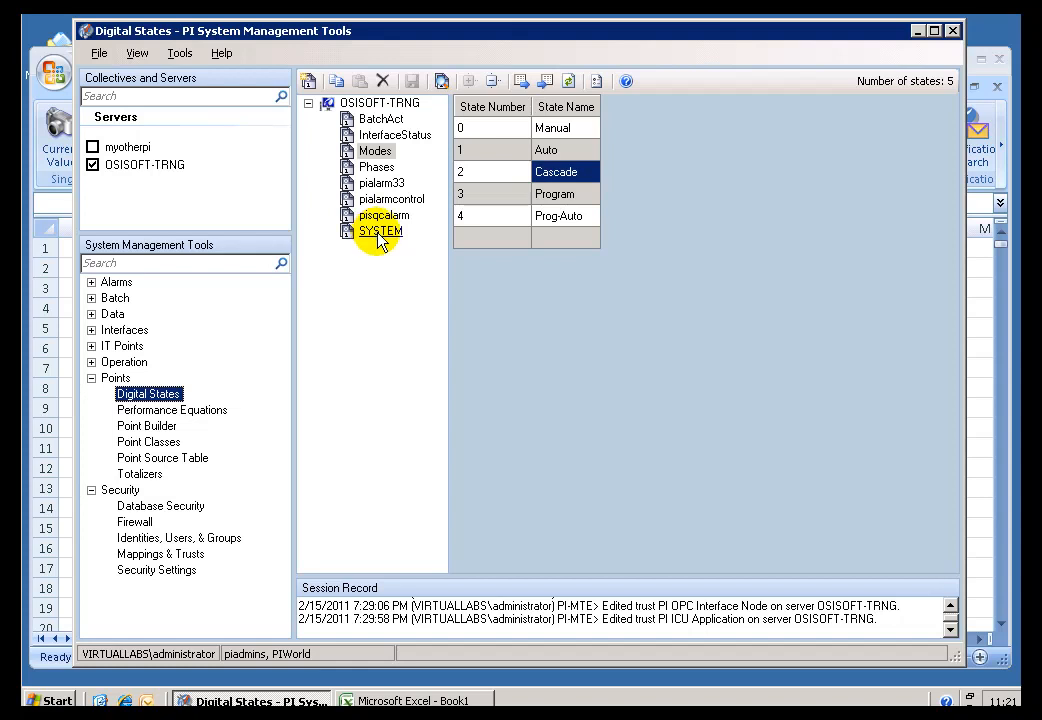
# Step: Select the SYSTEM state set, scroll its list, and point out Bad Data (290)
pyautogui.click(379, 230)
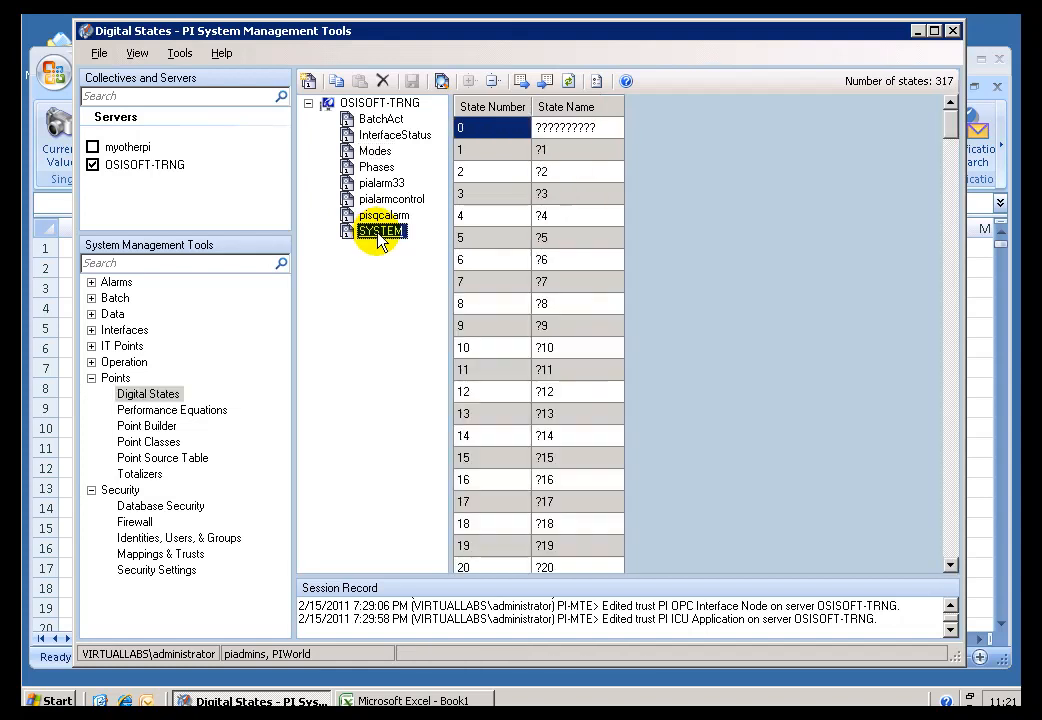
pyautogui.moveTo(949, 135); pyautogui.dragTo(949, 385)
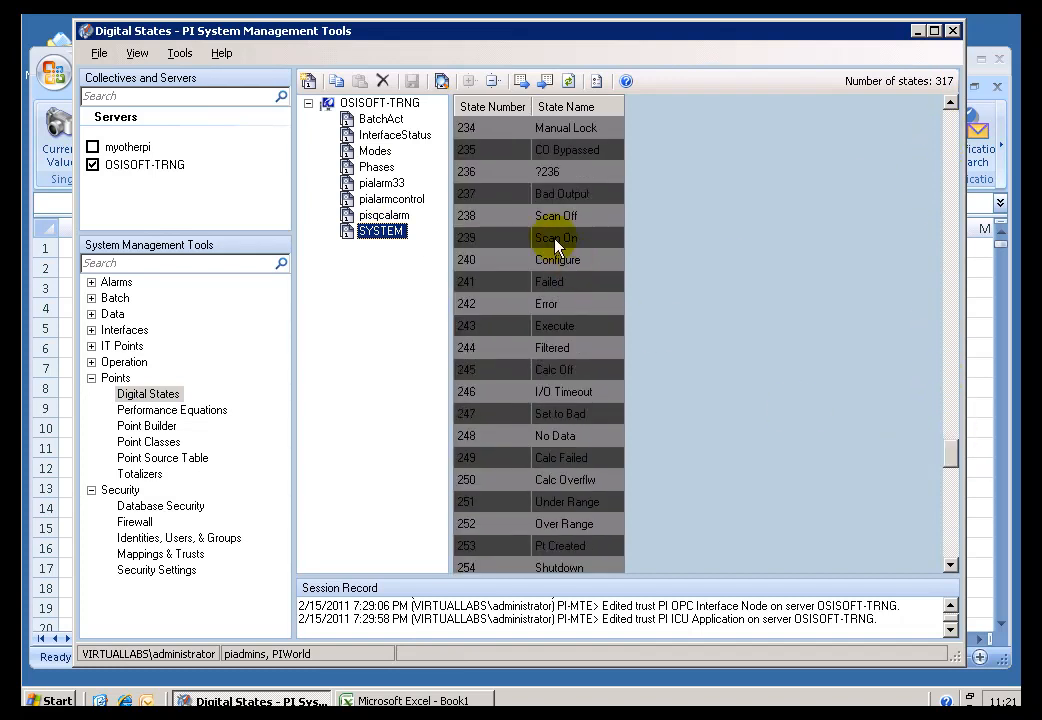
pyautogui.moveTo(950, 530)
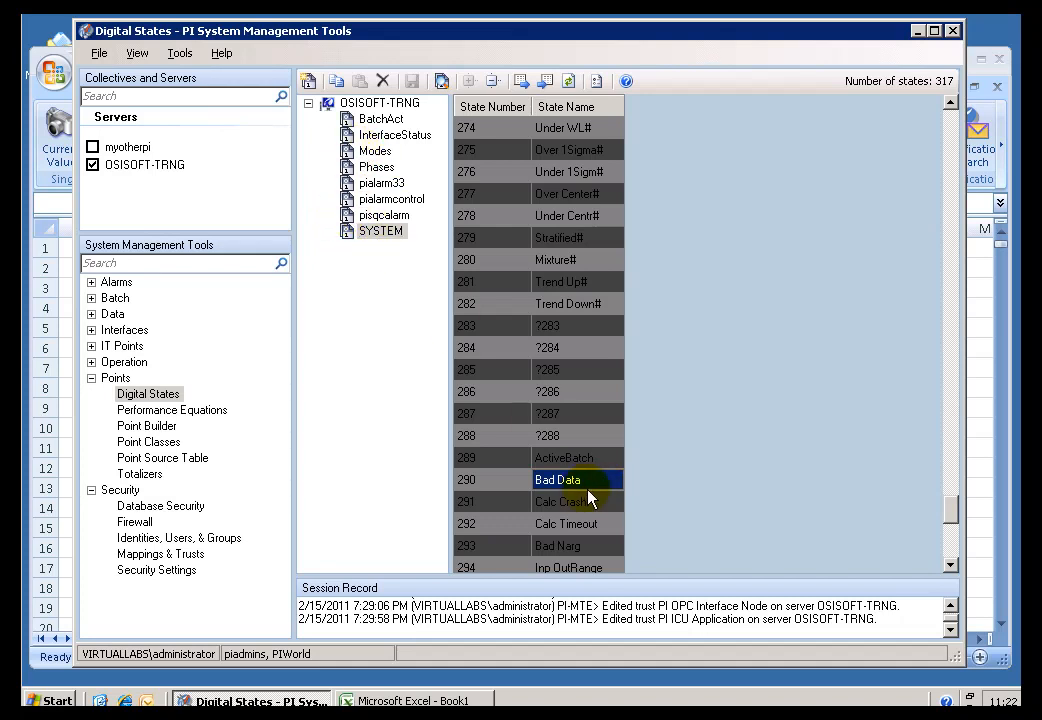
pyautogui.click(375, 150)
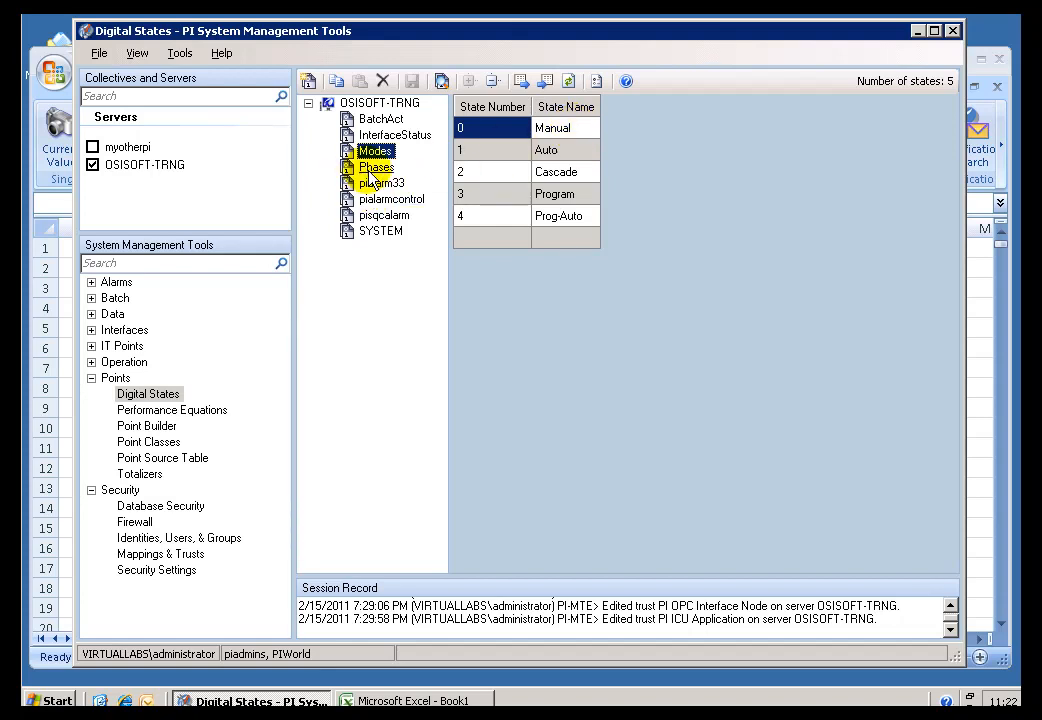
# Step: Show the Phases set, then InterfaceStatus with its Receiving Data and Invalid states
pyautogui.click(377, 167)
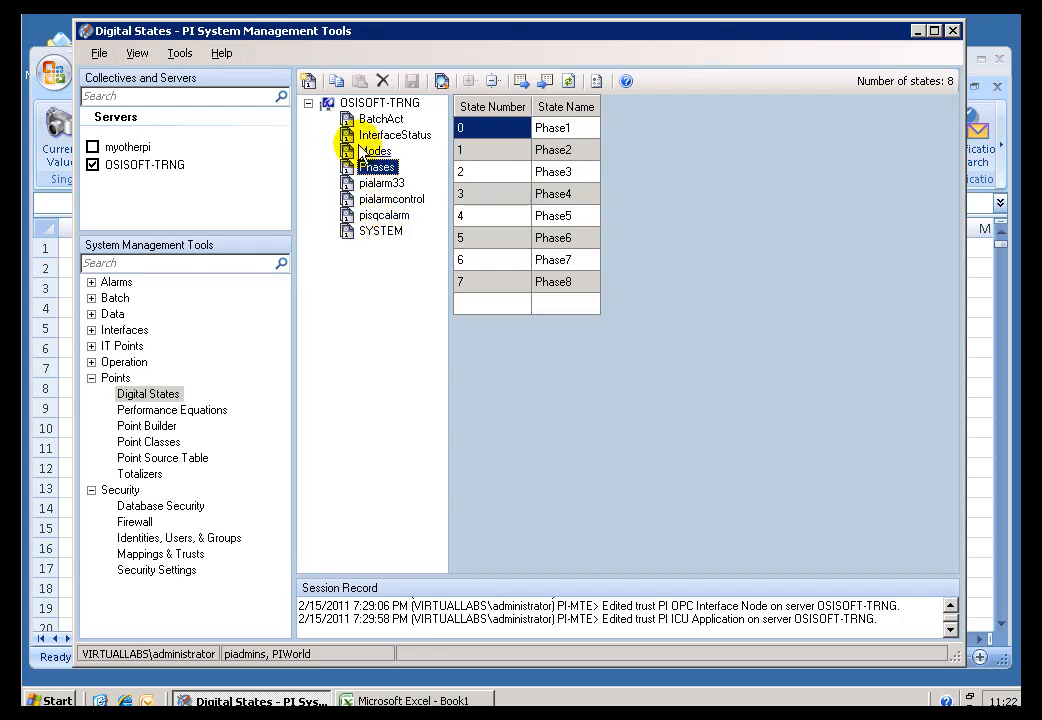
pyautogui.click(395, 134)
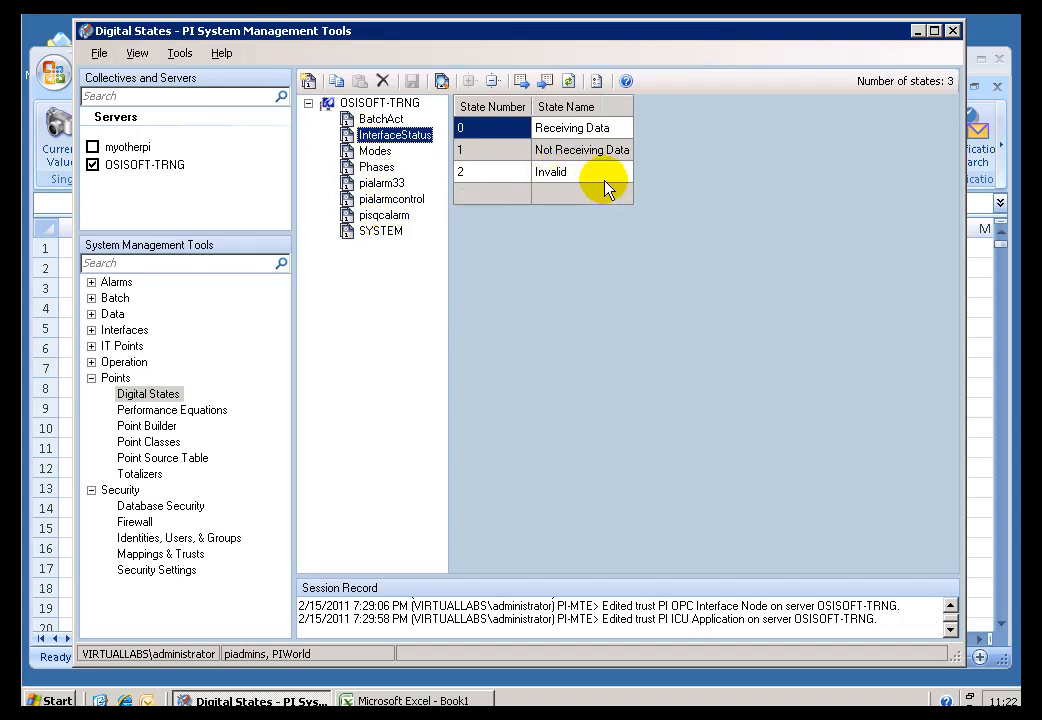
pyautogui.click(571, 127)
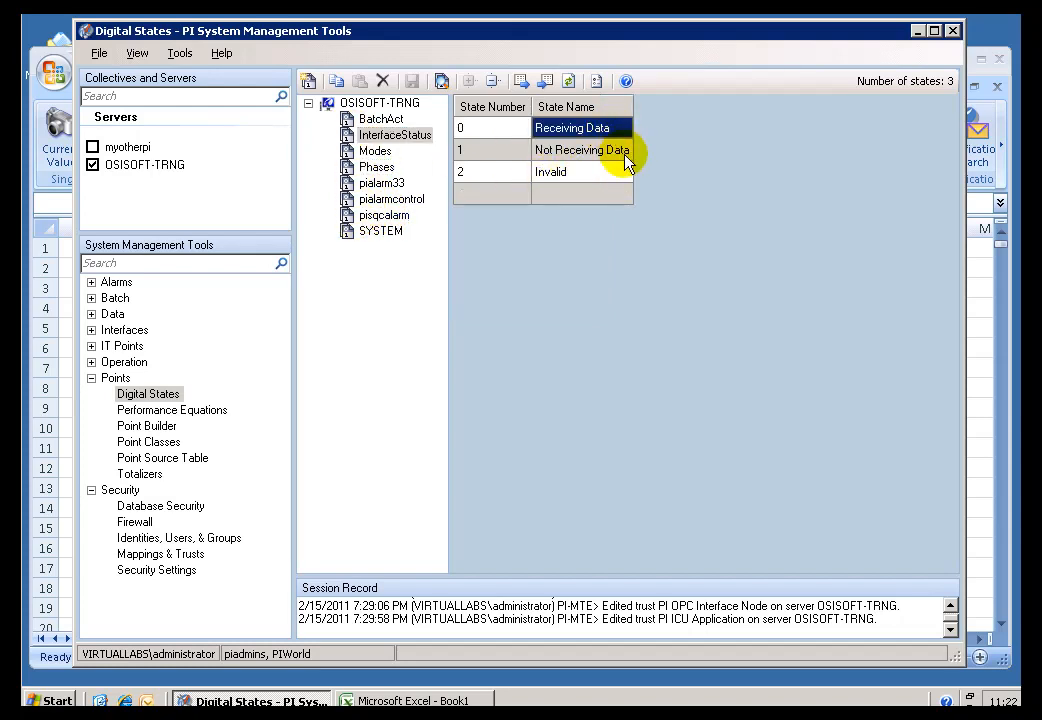
pyautogui.click(582, 171)
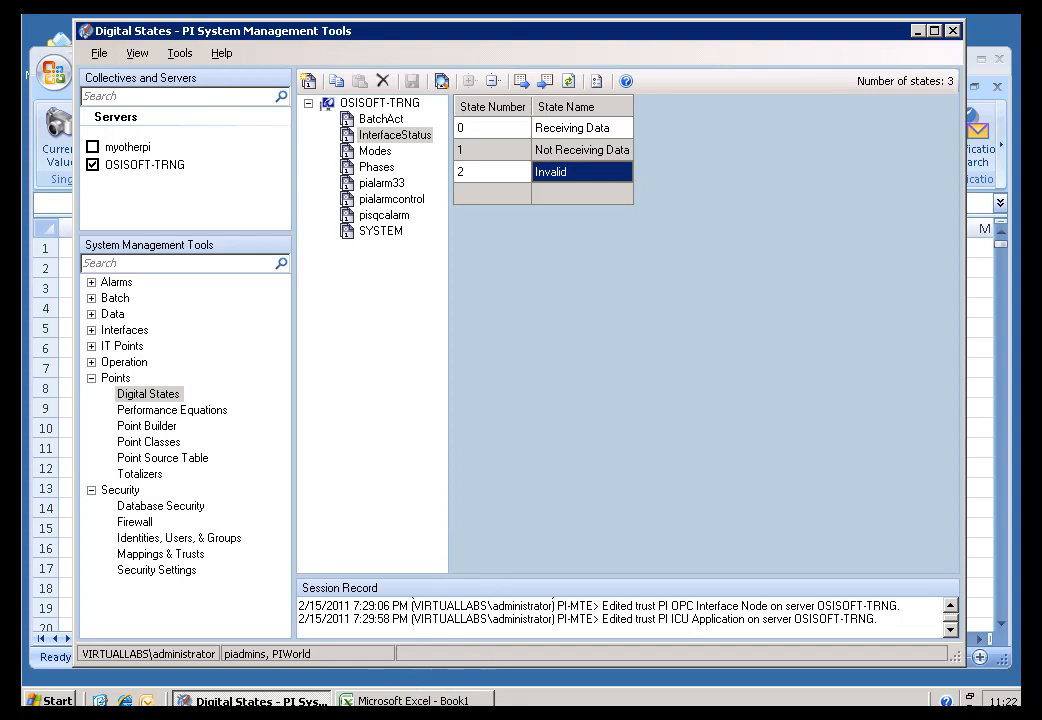
# Step: Load Point Builder's tag list and select the CDM158 tag
pyautogui.click(146, 425)
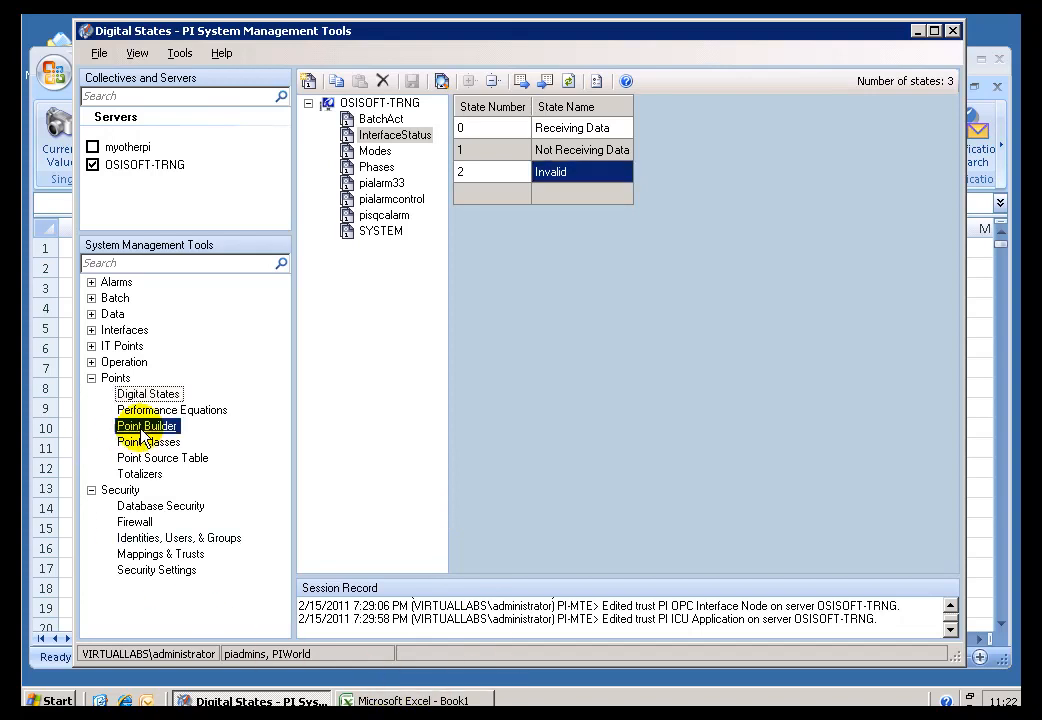
pyautogui.click(147, 425)
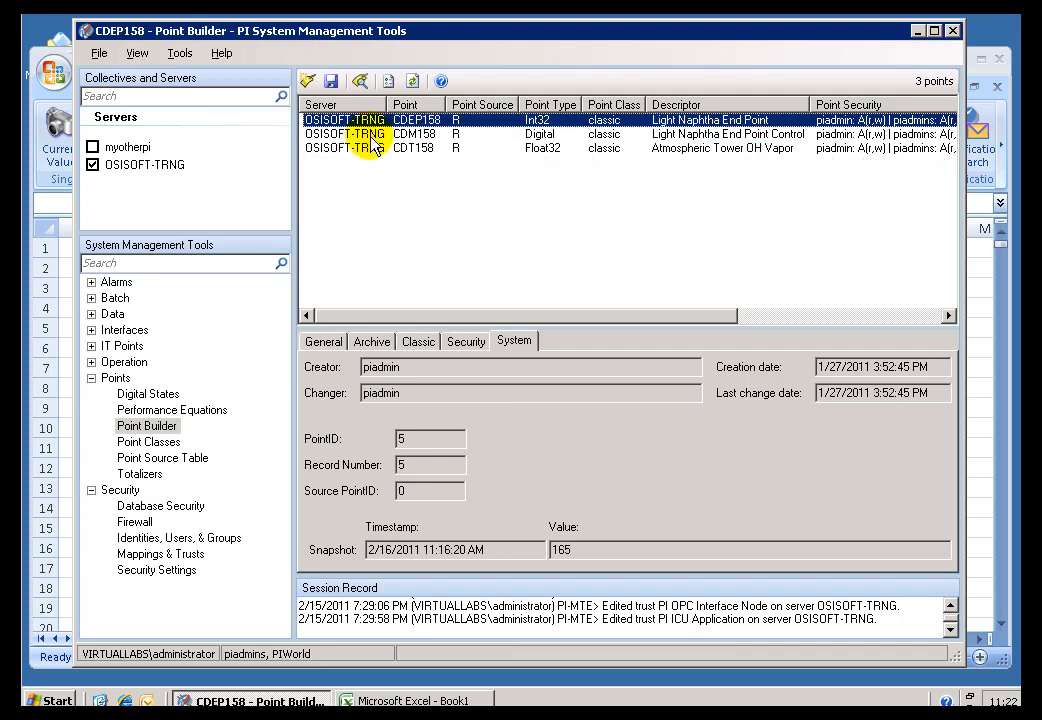
pyautogui.click(415, 133)
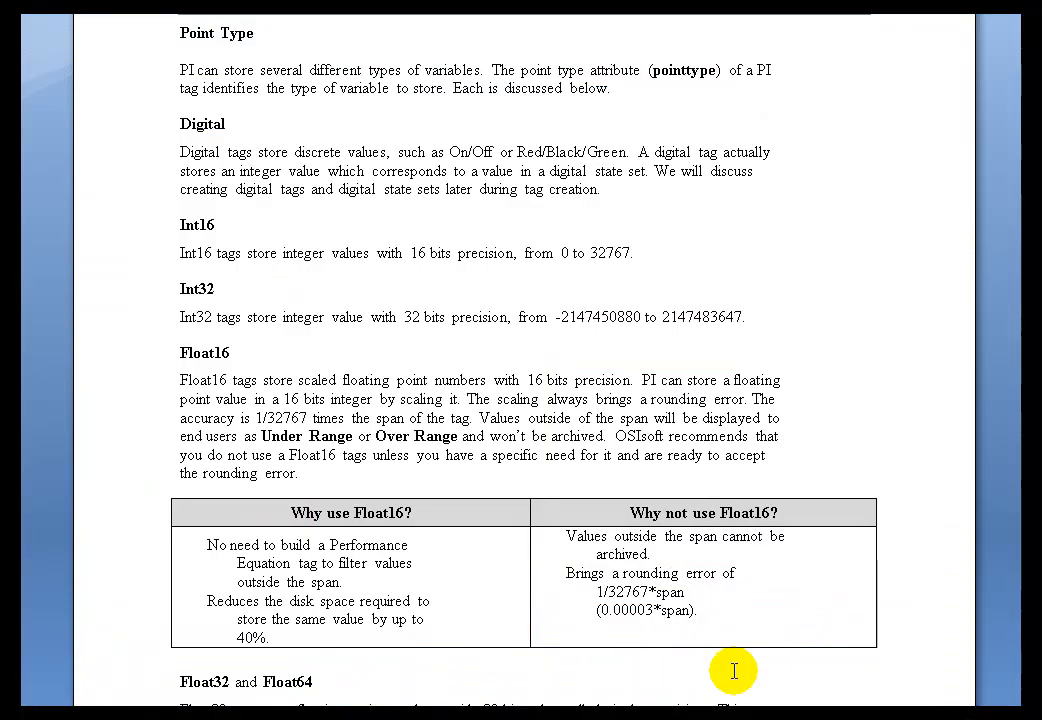
pyautogui.moveTo(145, 143)
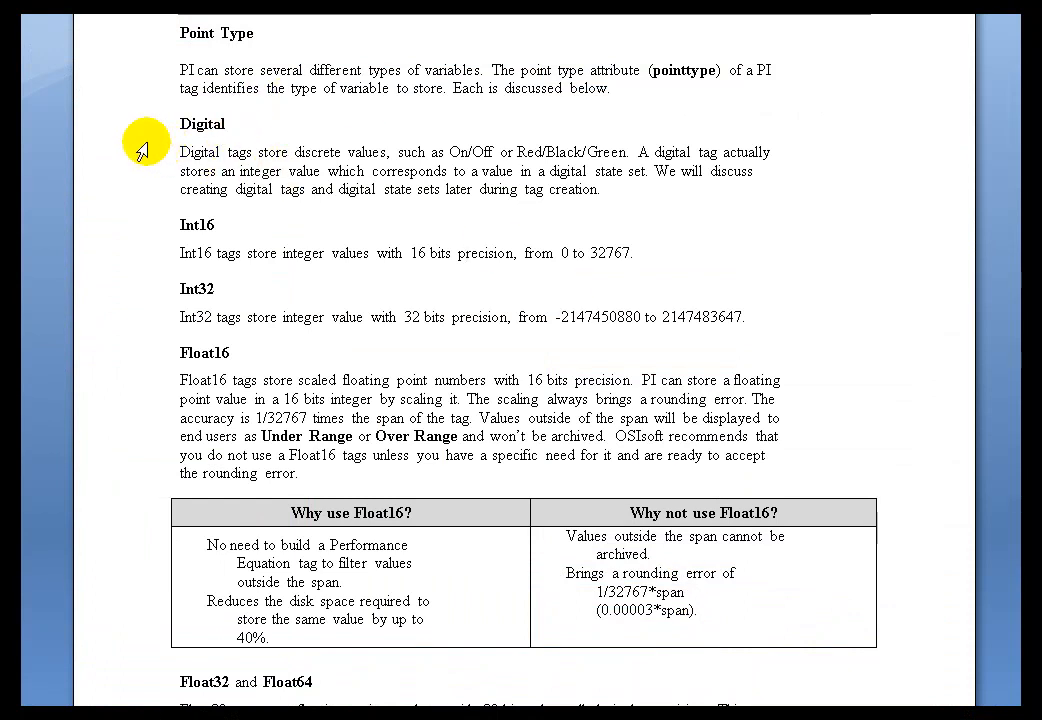
pyautogui.moveTo(130, 226)
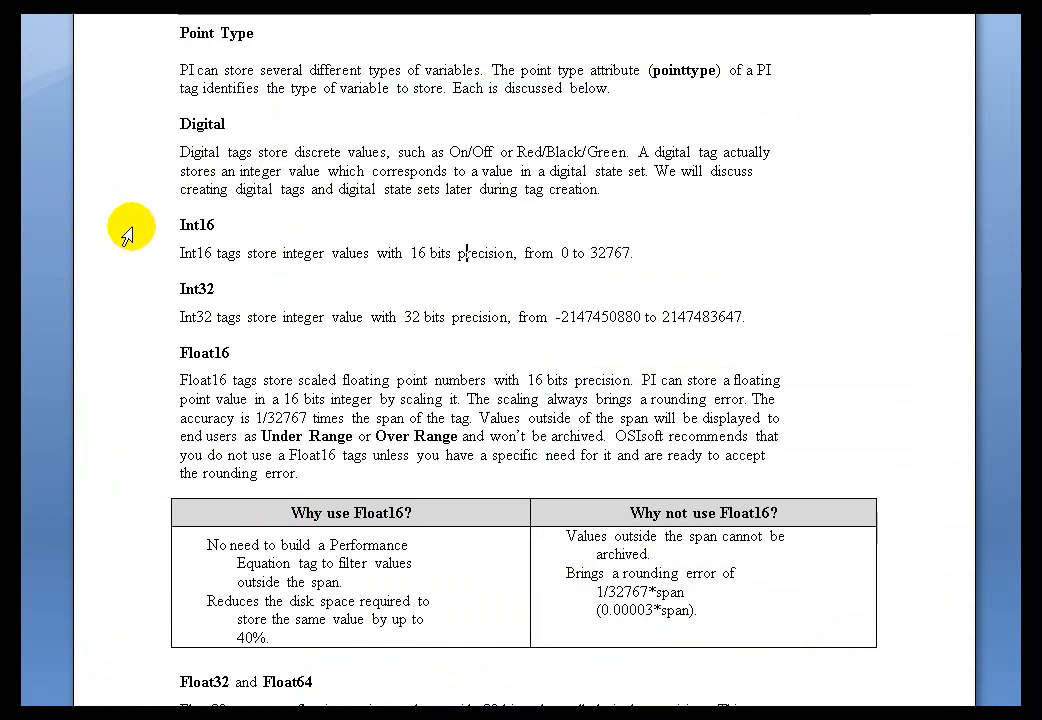
pyautogui.moveTo(137, 277)
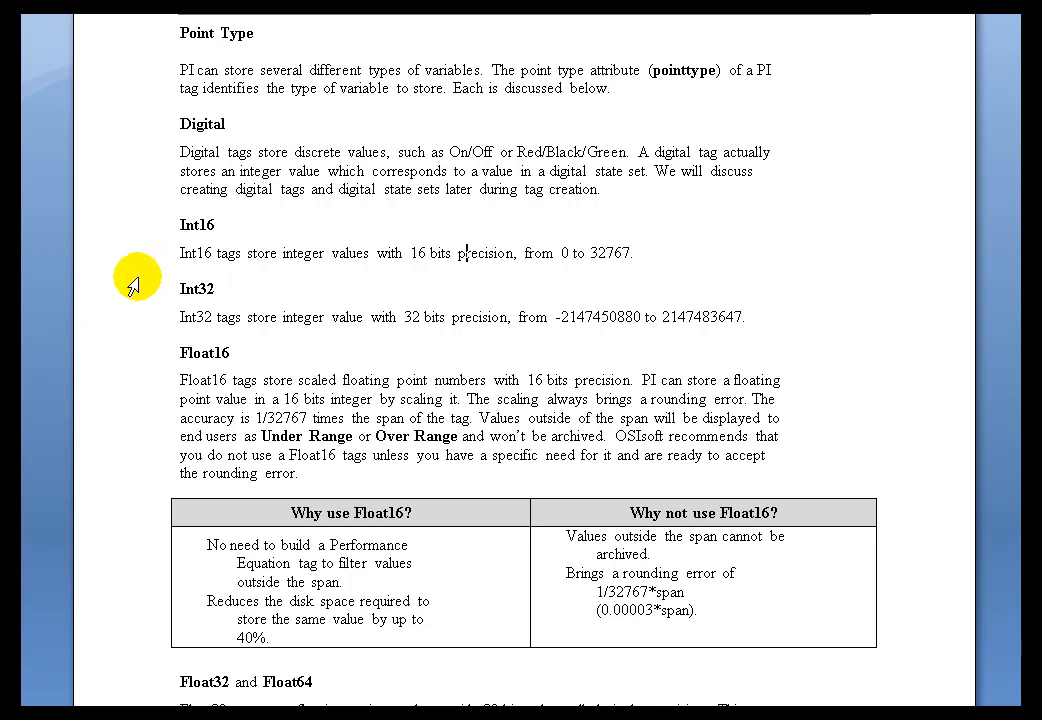
pyautogui.doubleClick(197, 289)
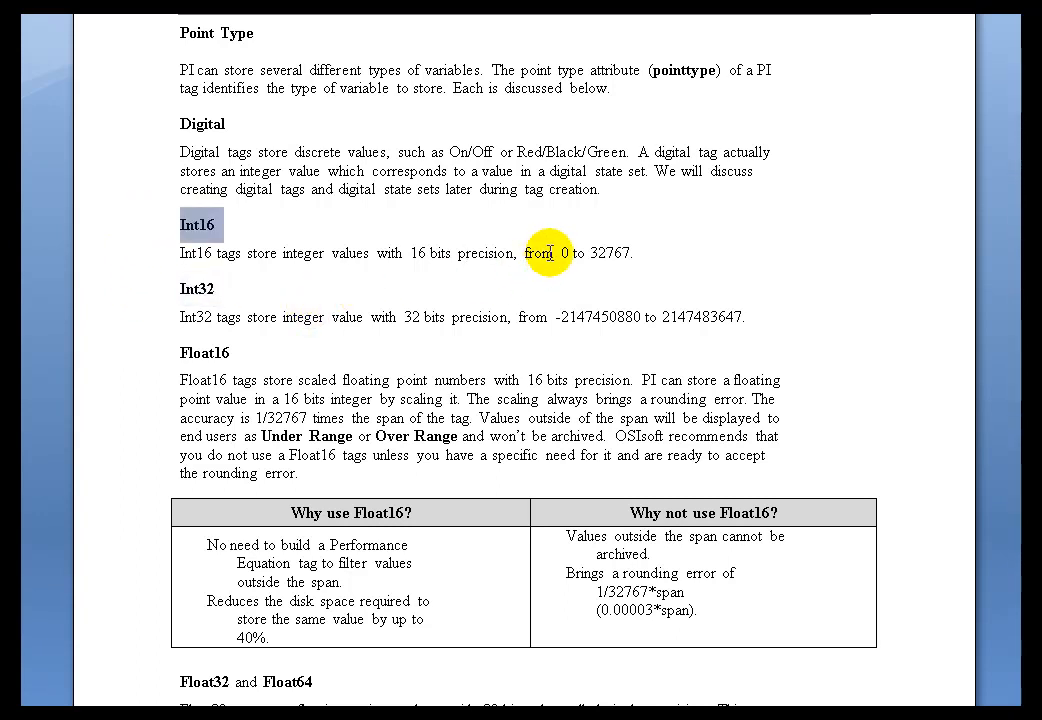
pyautogui.moveTo(558, 252); pyautogui.dragTo(640, 252)
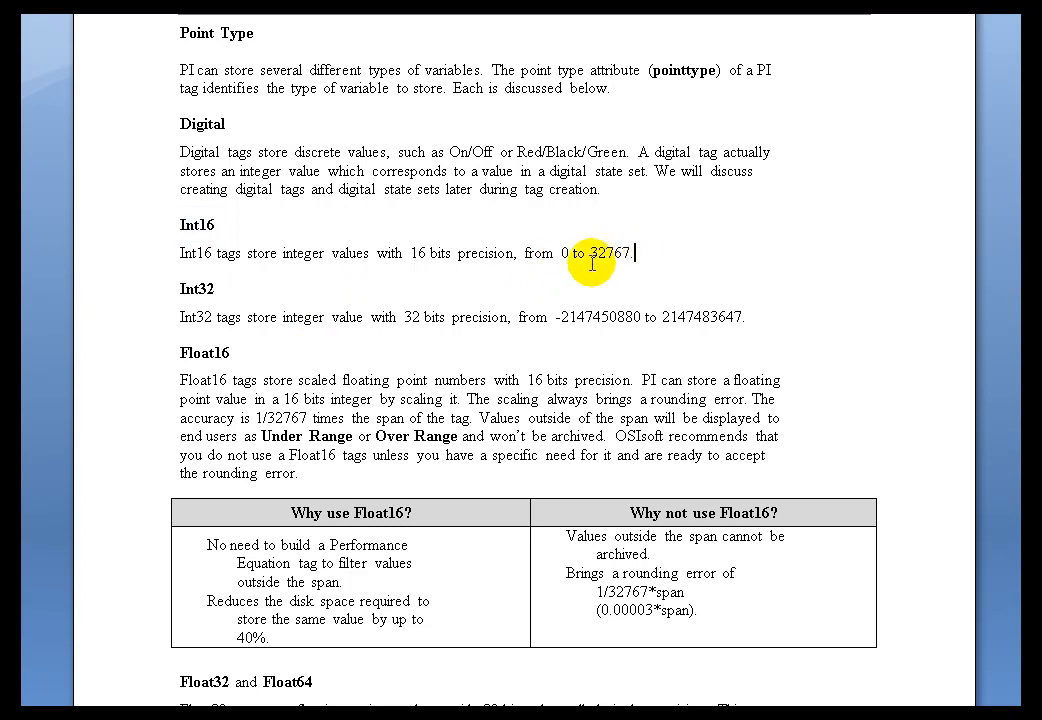
pyautogui.doubleClick(608, 253)
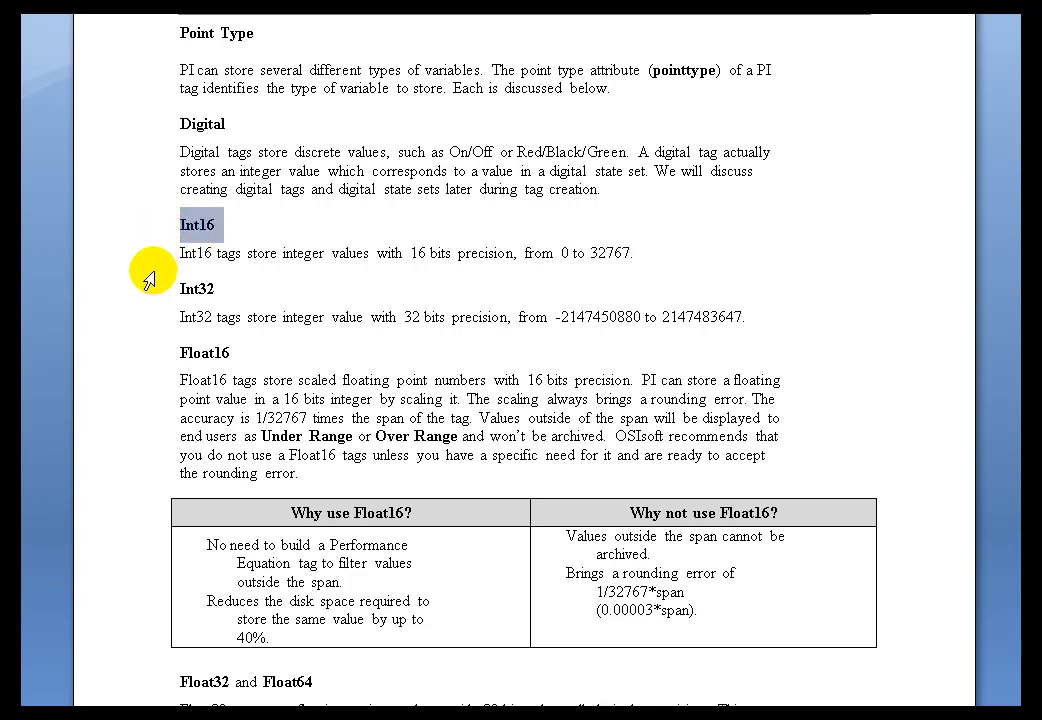
pyautogui.moveTo(150, 293)
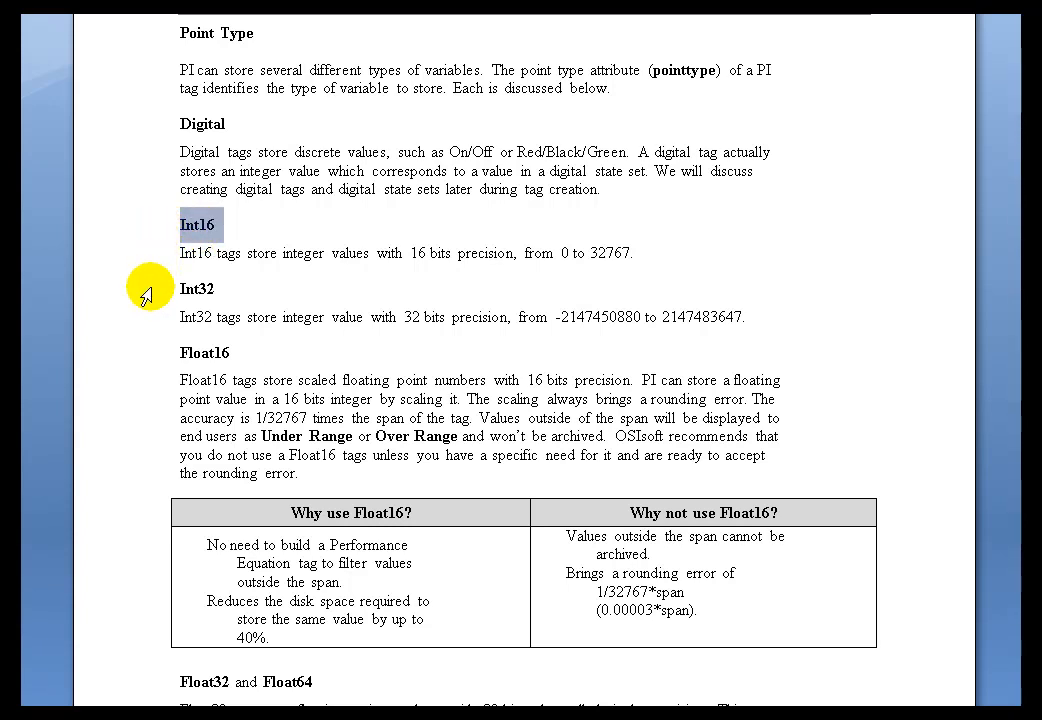
pyautogui.moveTo(158, 238)
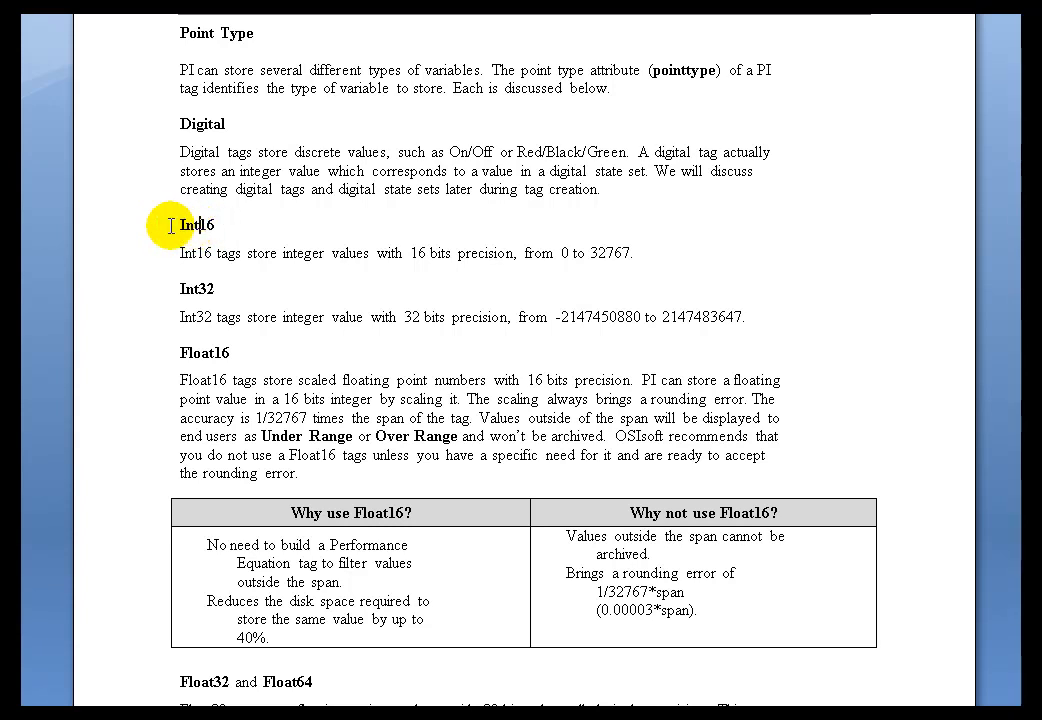
pyautogui.doubleClick(196, 225)
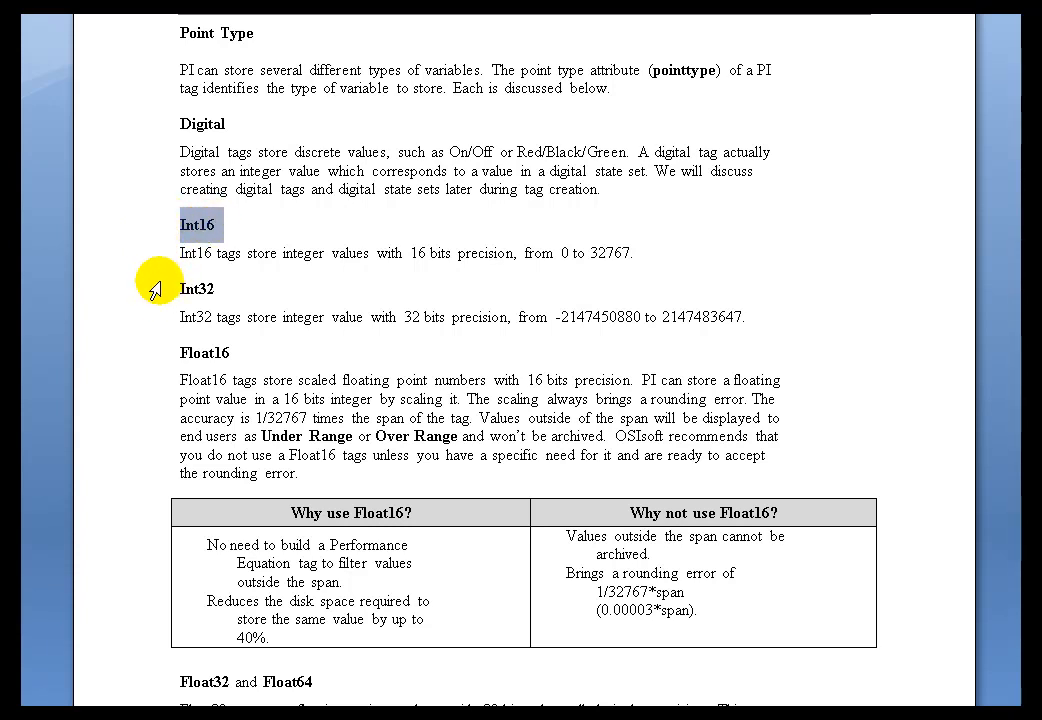
pyautogui.moveTo(158, 238)
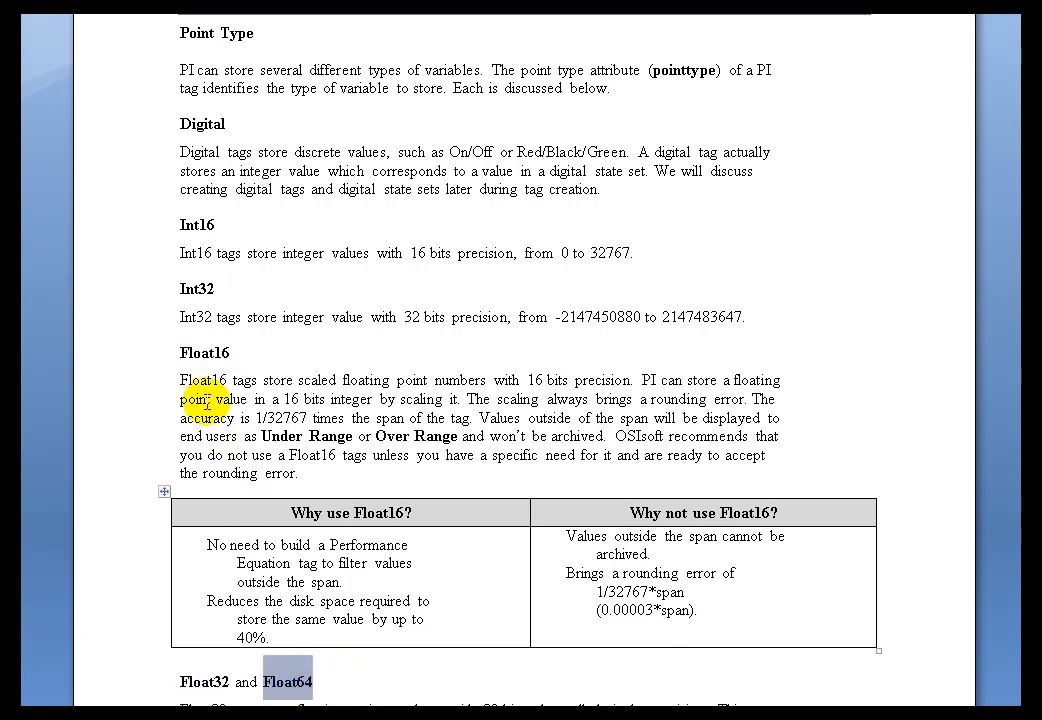
pyautogui.doubleClick(204, 352)
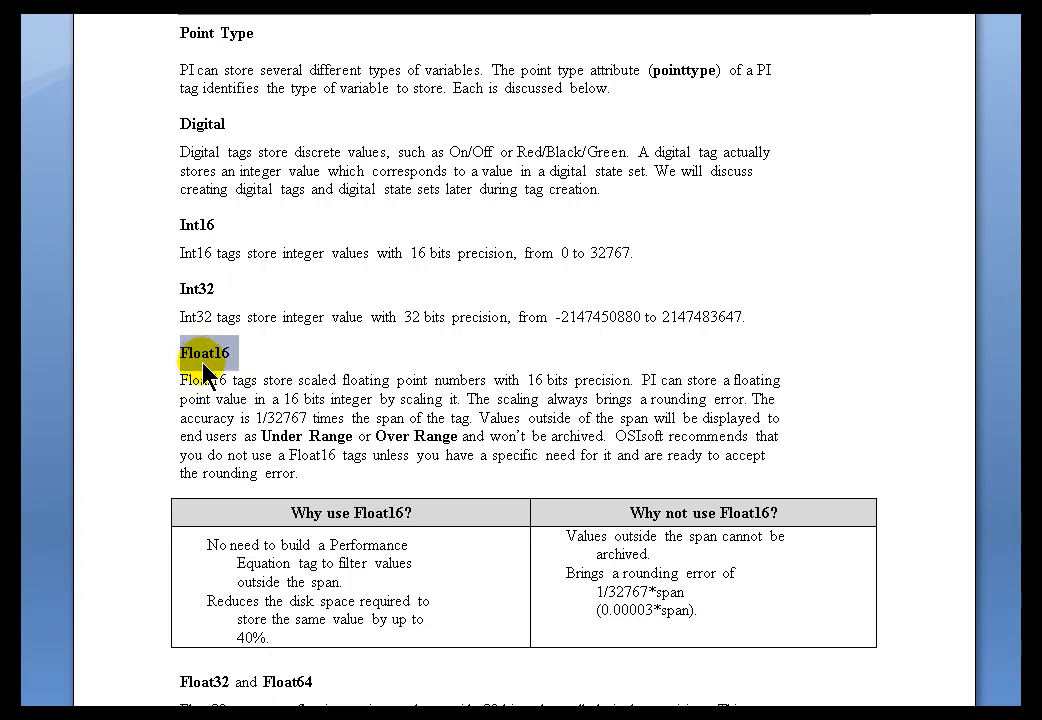
pyautogui.doubleClick(206, 418)
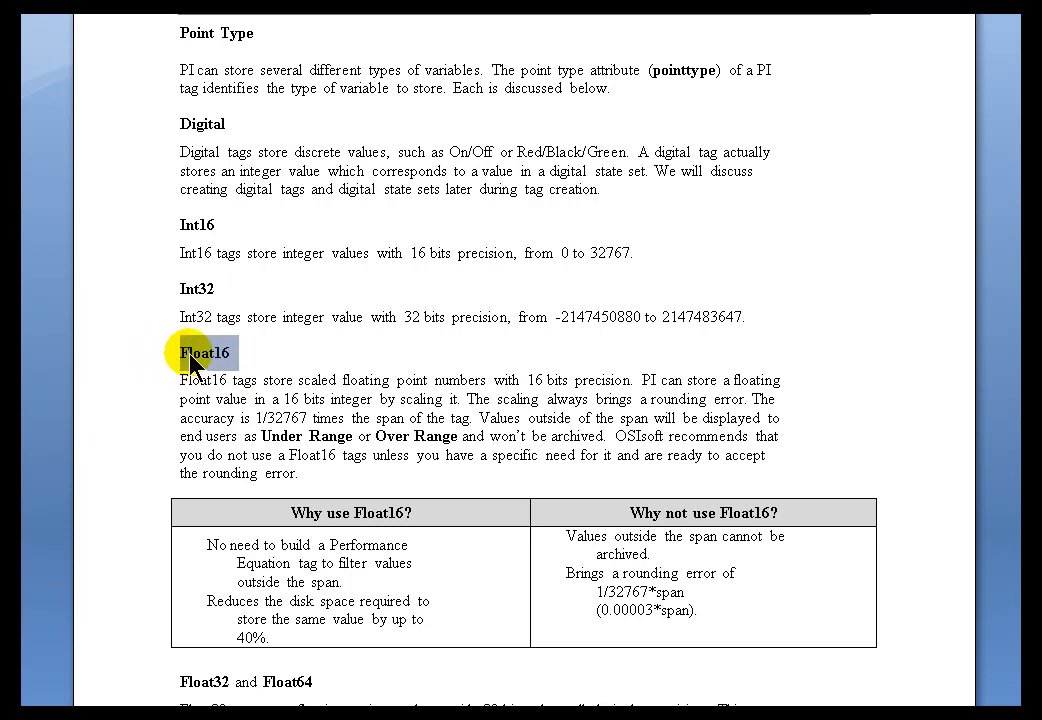
pyautogui.doubleClick(205, 353)
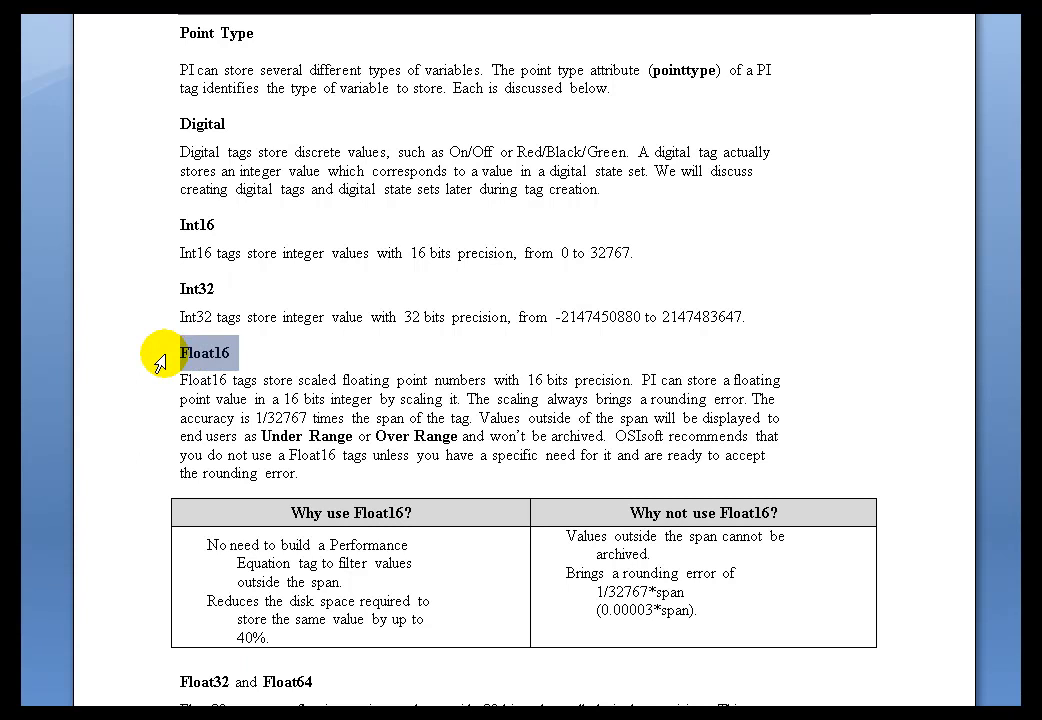
pyautogui.moveTo(152, 352)
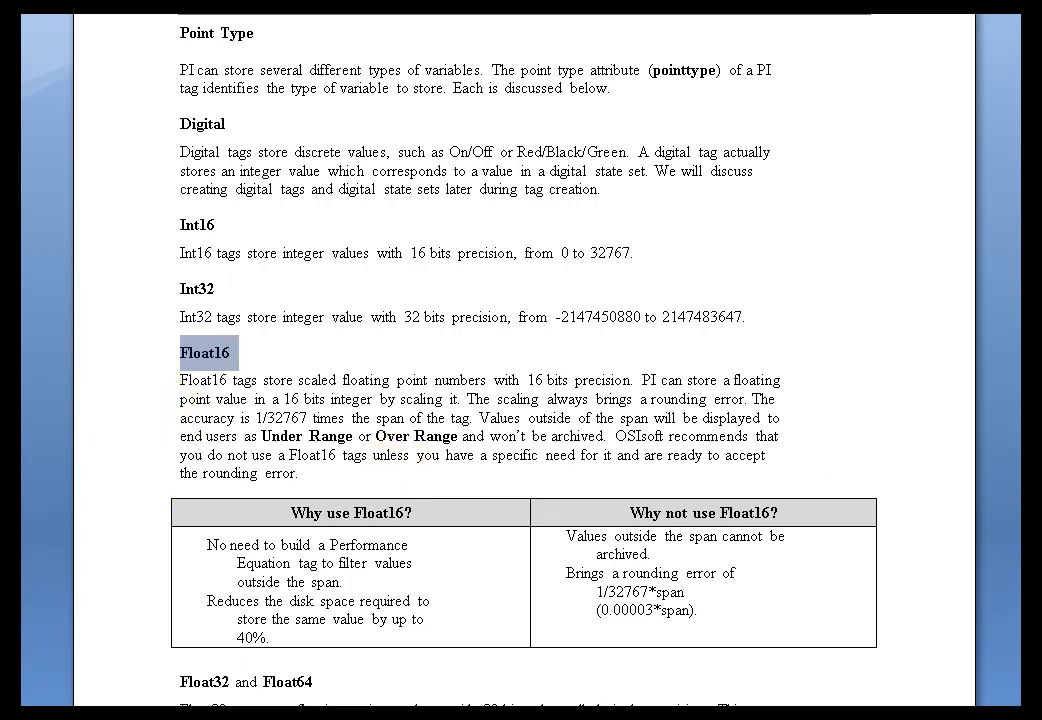
pyautogui.scroll(-3)
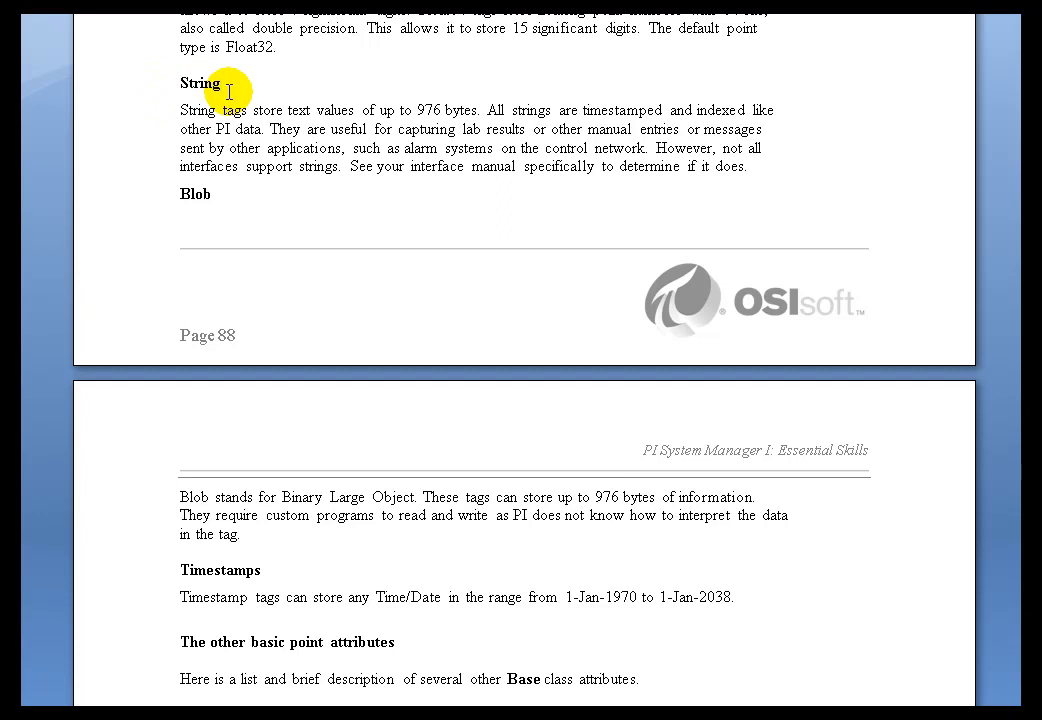
pyautogui.doubleClick(430, 110)
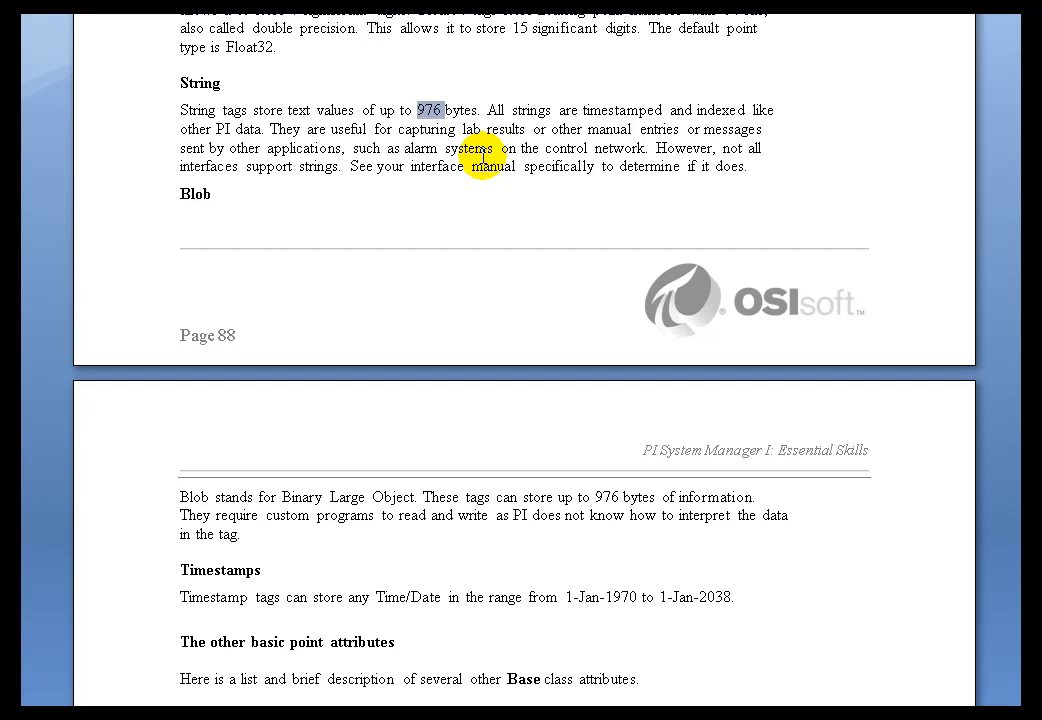
pyautogui.moveTo(482, 154)
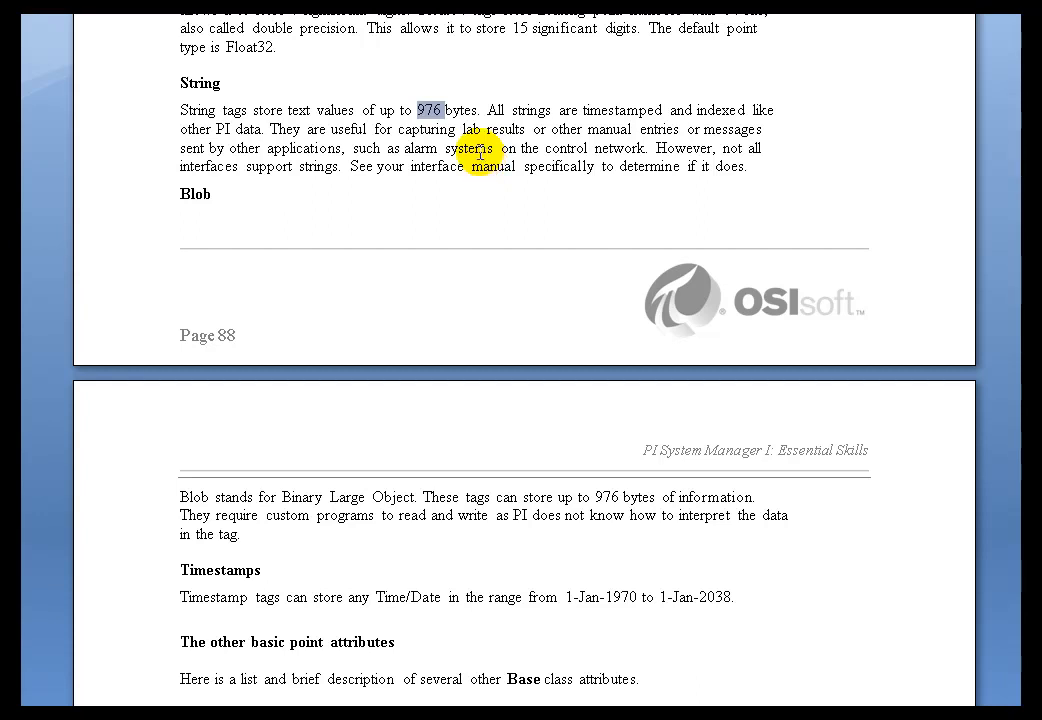
pyautogui.moveTo(469, 131)
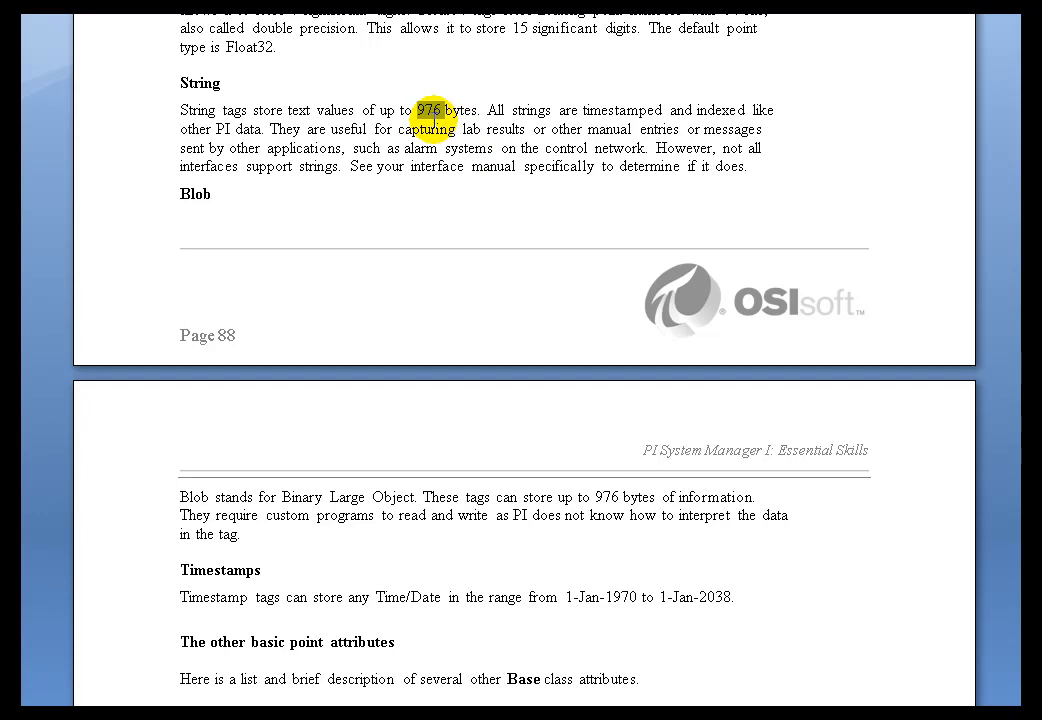
pyautogui.moveTo(433, 120)
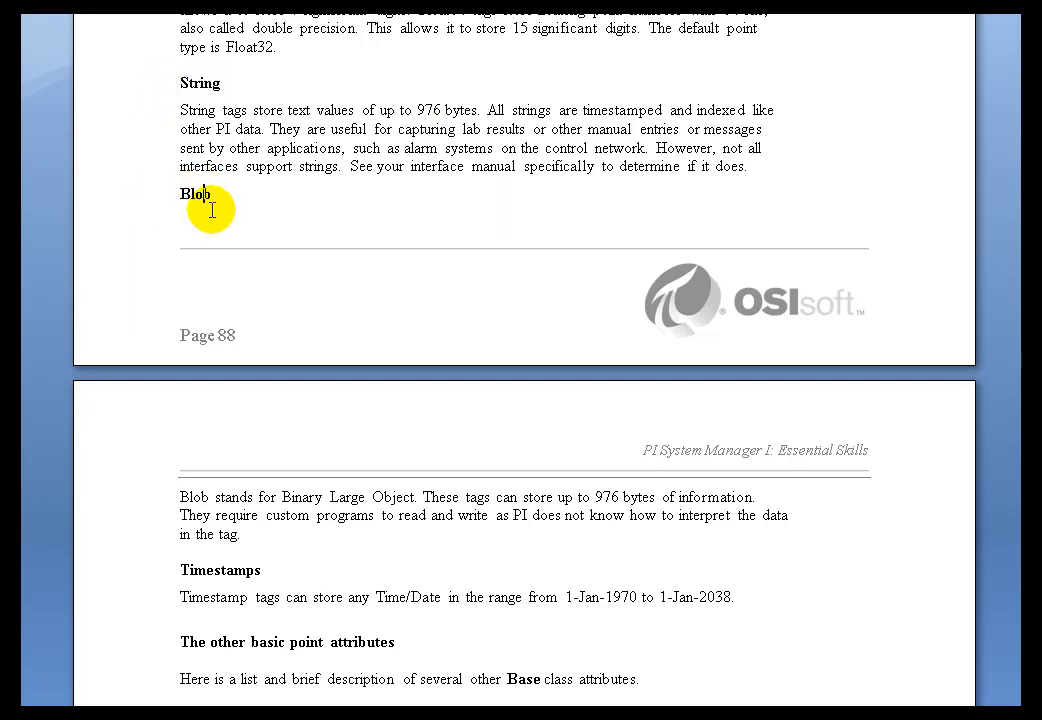
pyautogui.doubleClick(197, 193)
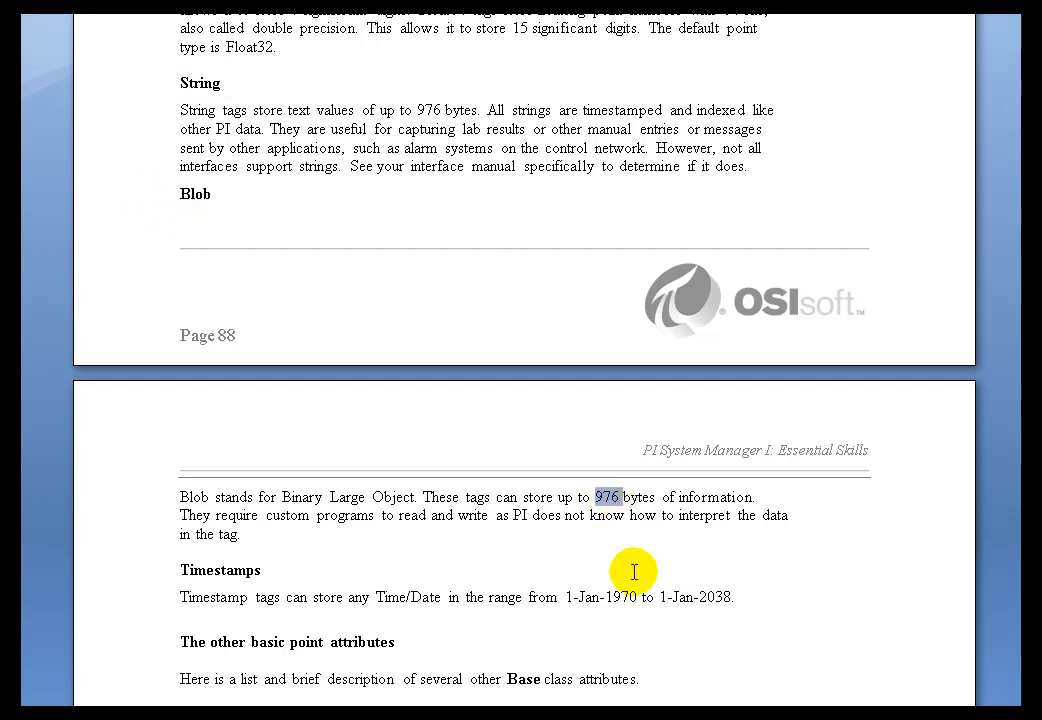
pyautogui.moveTo(371, 547)
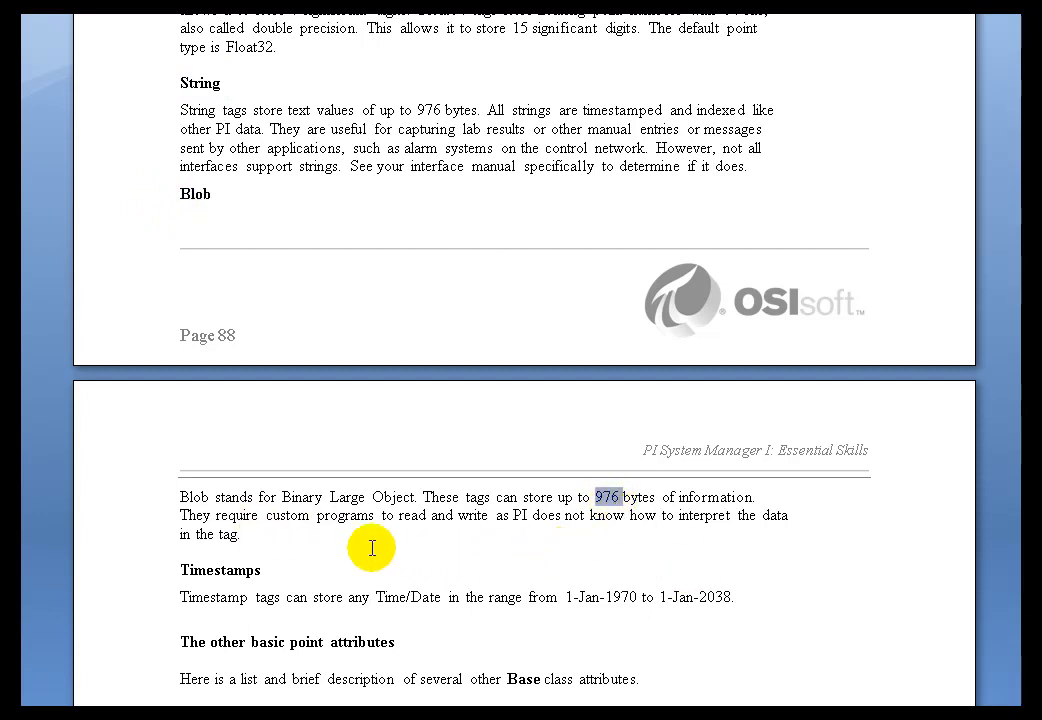
pyautogui.moveTo(222, 548)
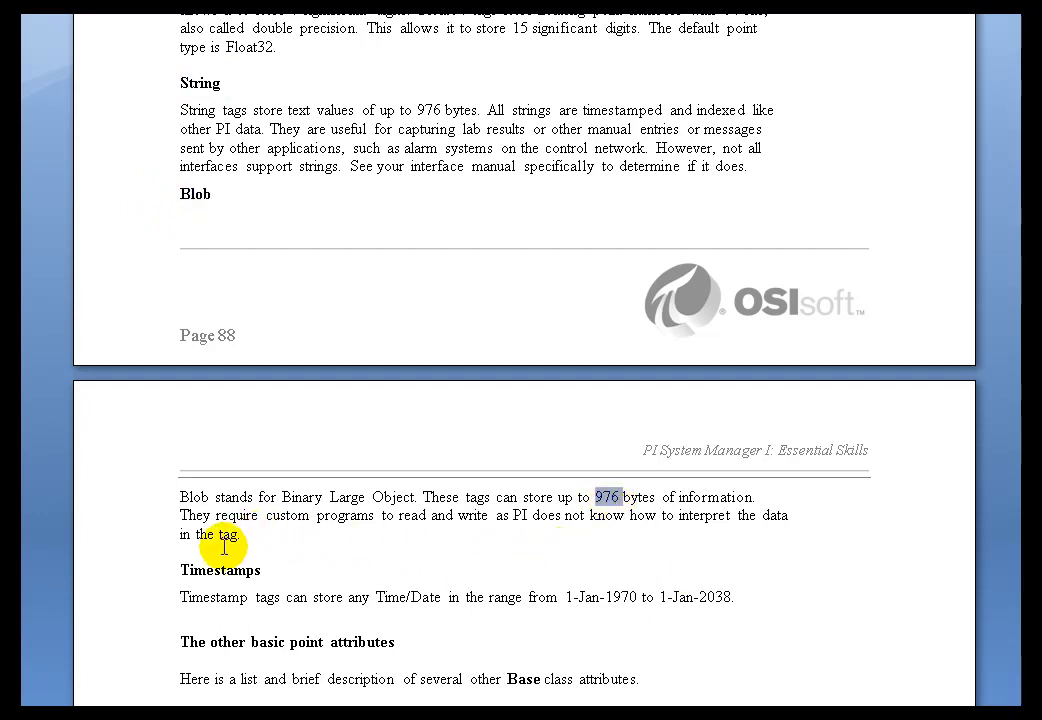
pyautogui.moveTo(273, 572)
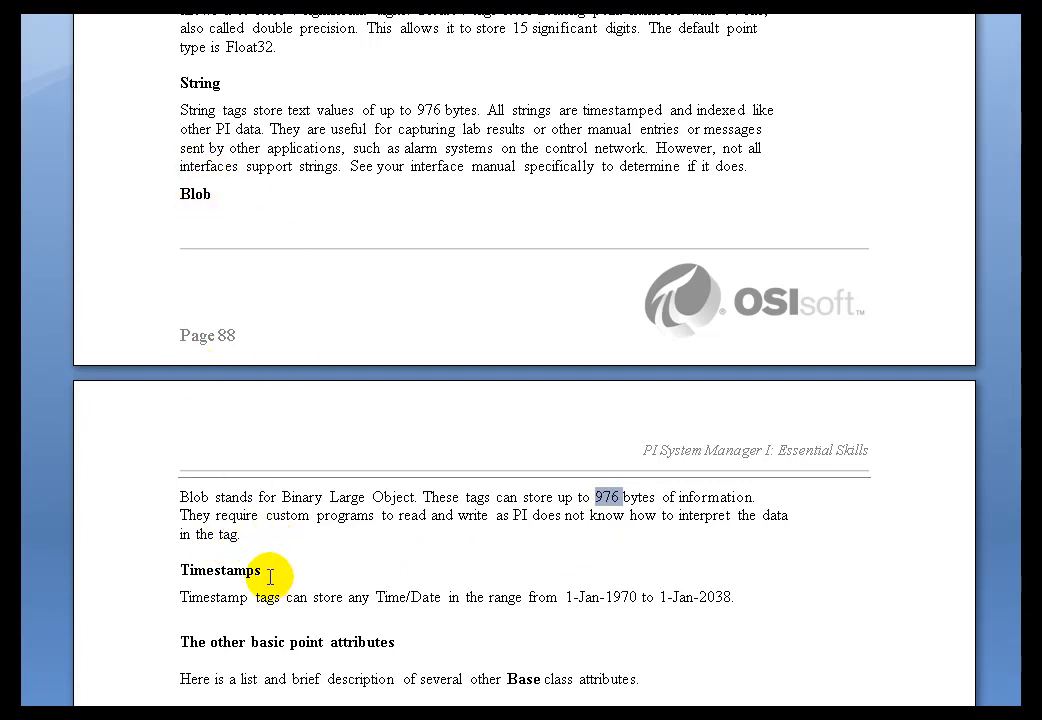
pyautogui.doubleClick(220, 569)
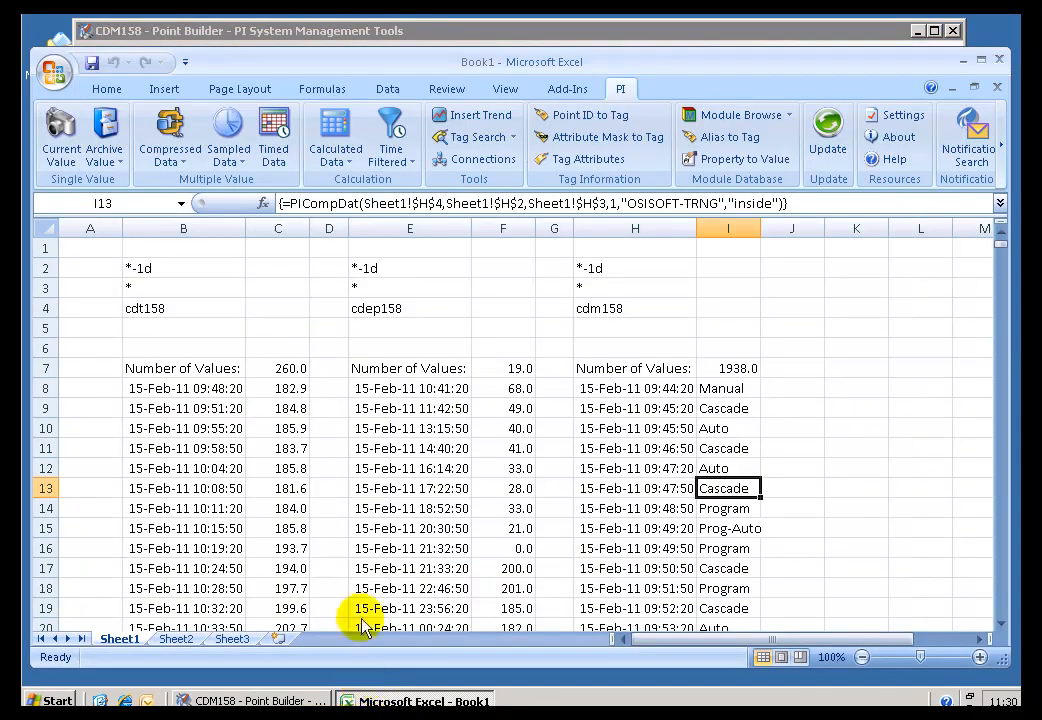
# Step: Inspect the formulas behind the first cdt158 timestamp and value cells, twice each
pyautogui.click(183, 388)
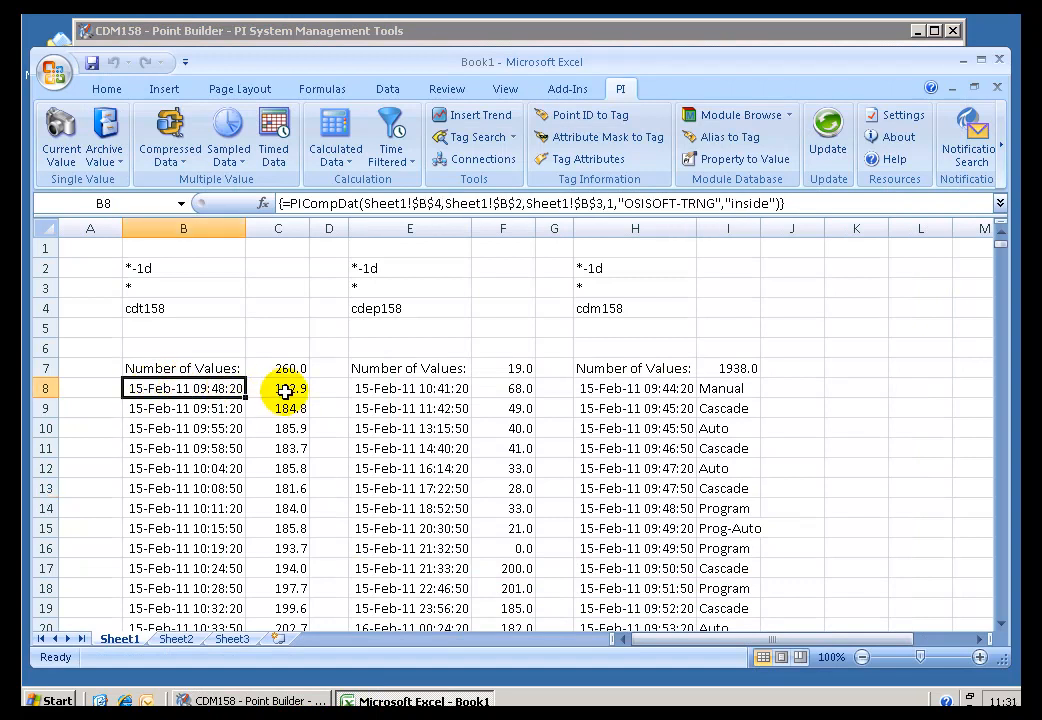
pyautogui.click(277, 388)
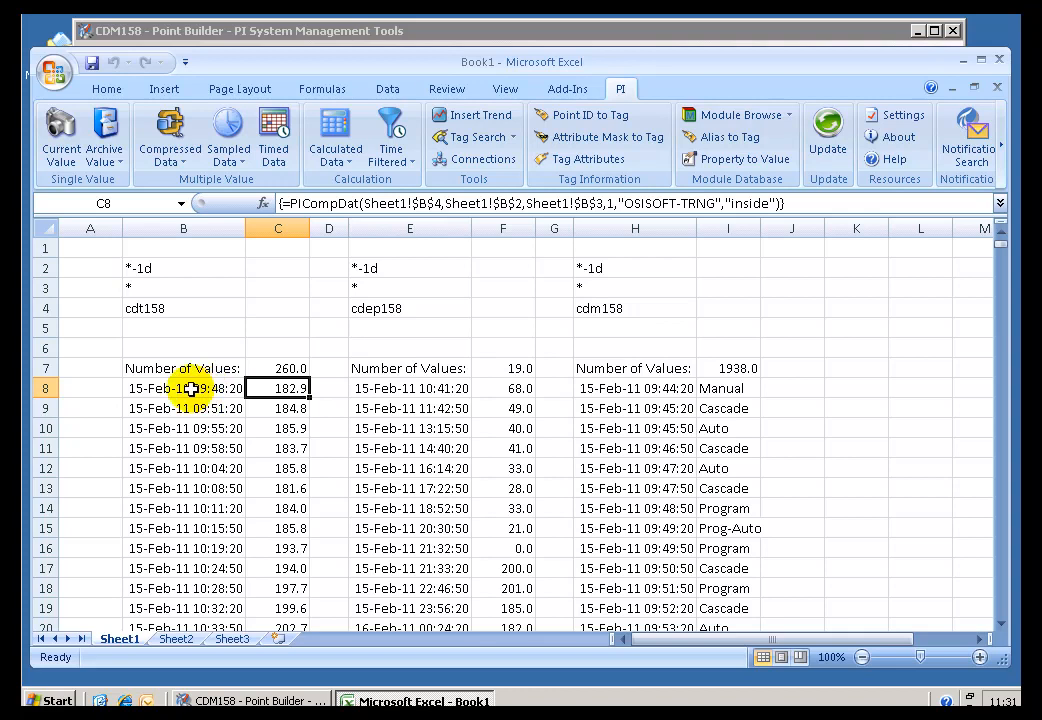
pyautogui.click(183, 388)
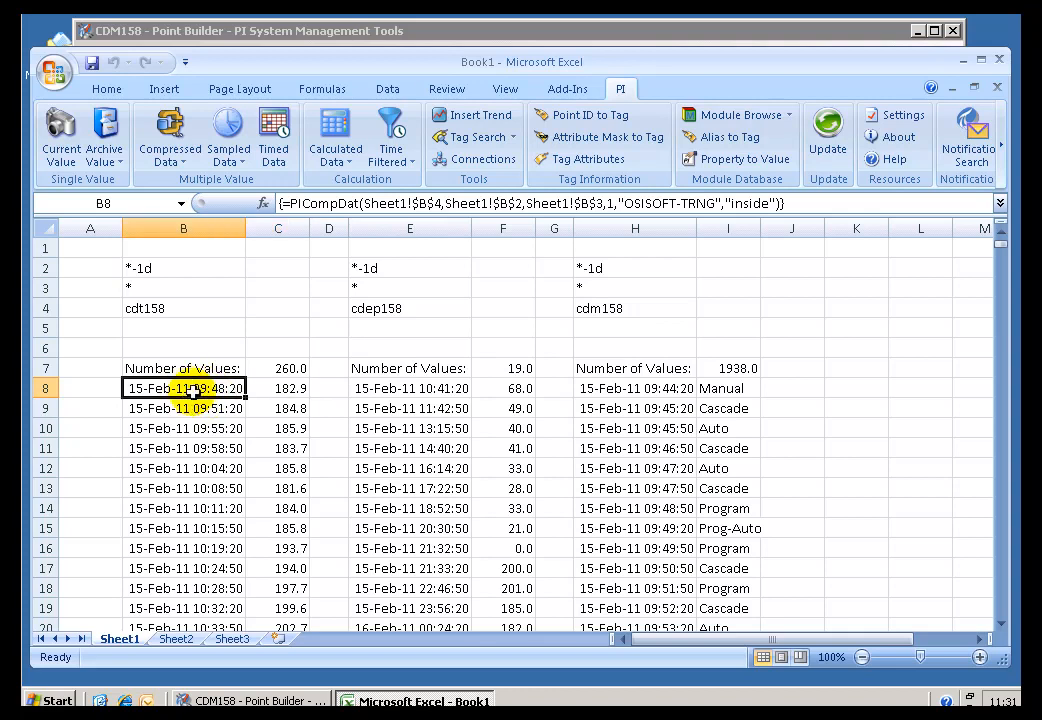
pyautogui.click(277, 388)
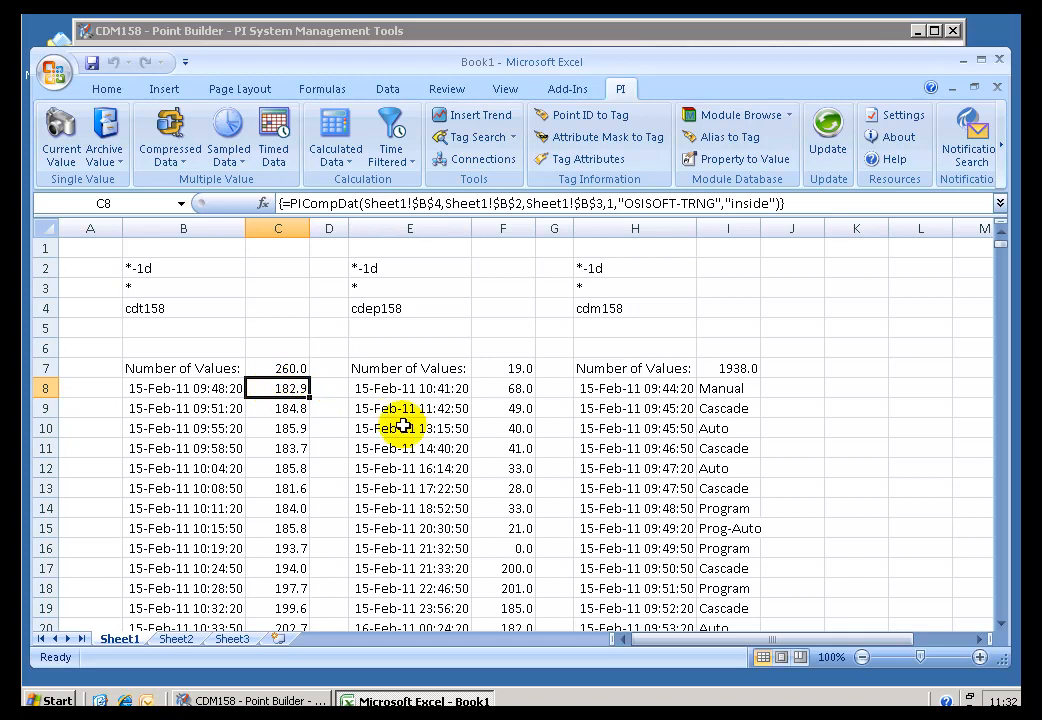
pyautogui.moveTo(405, 427)
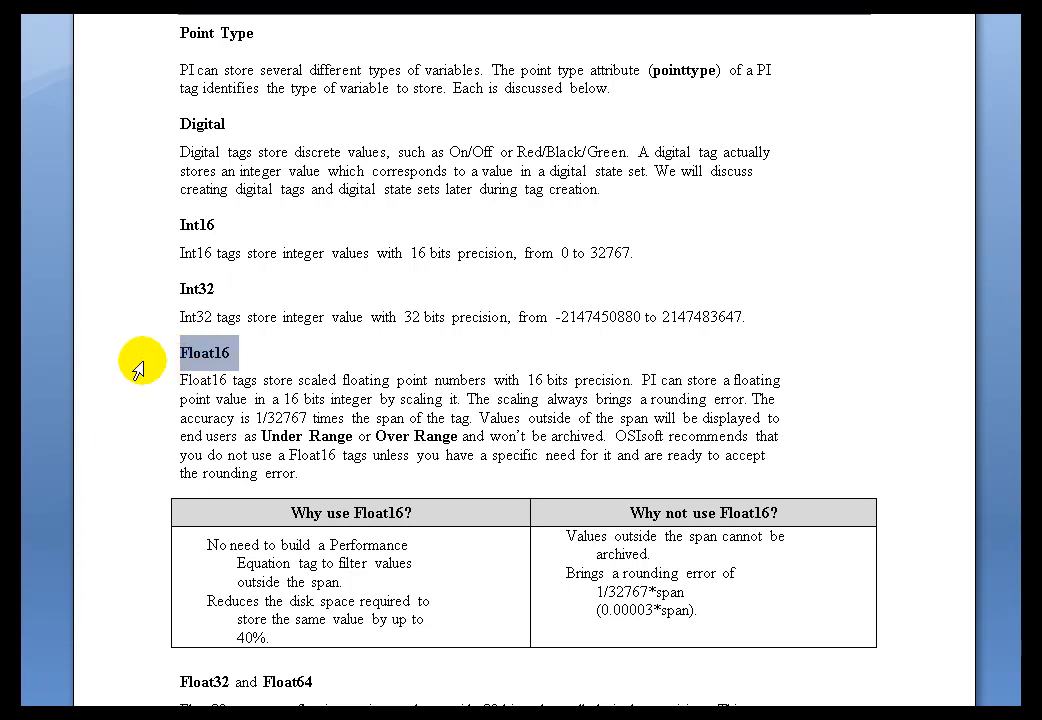
pyautogui.moveTo(158, 362)
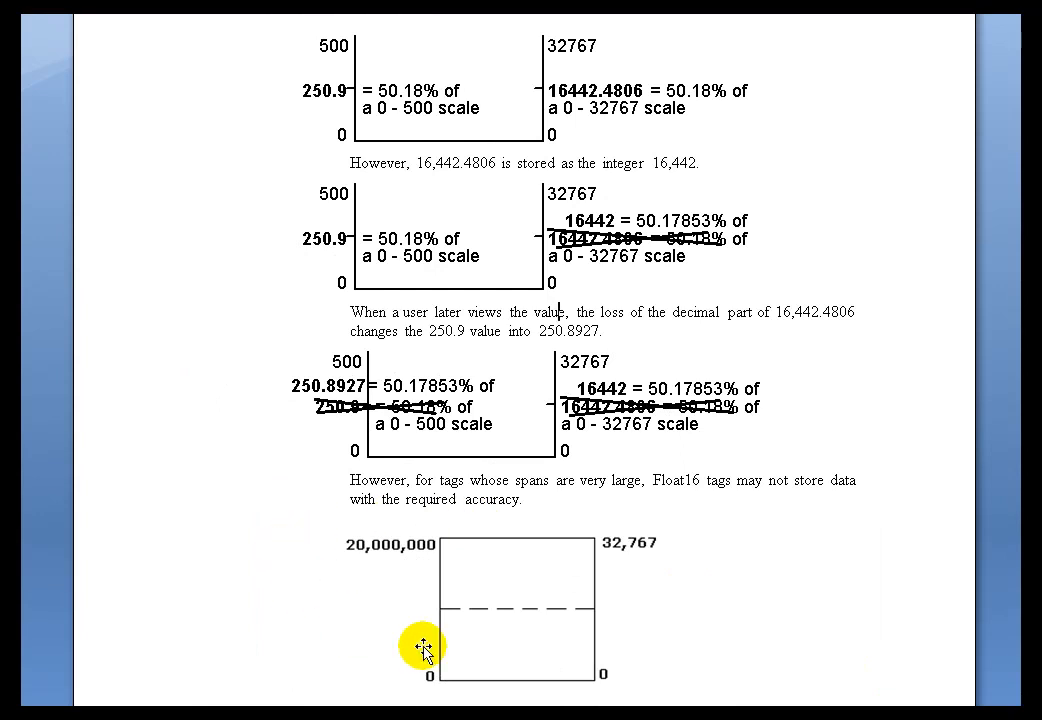
pyautogui.moveTo(558, 643)
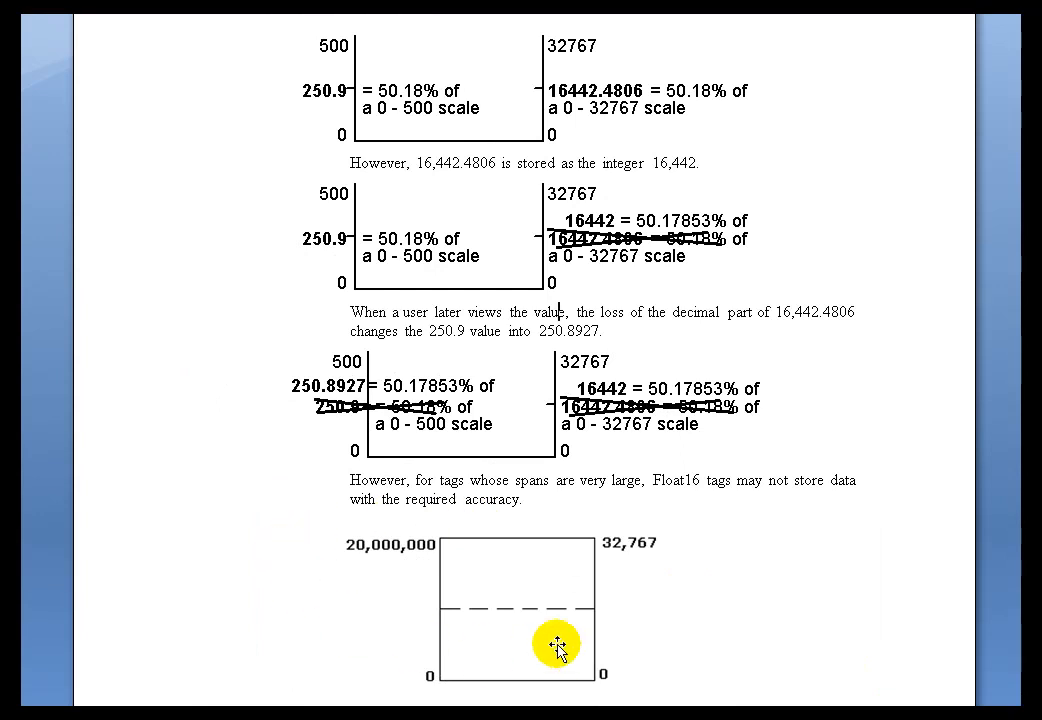
pyautogui.moveTo(435, 224)
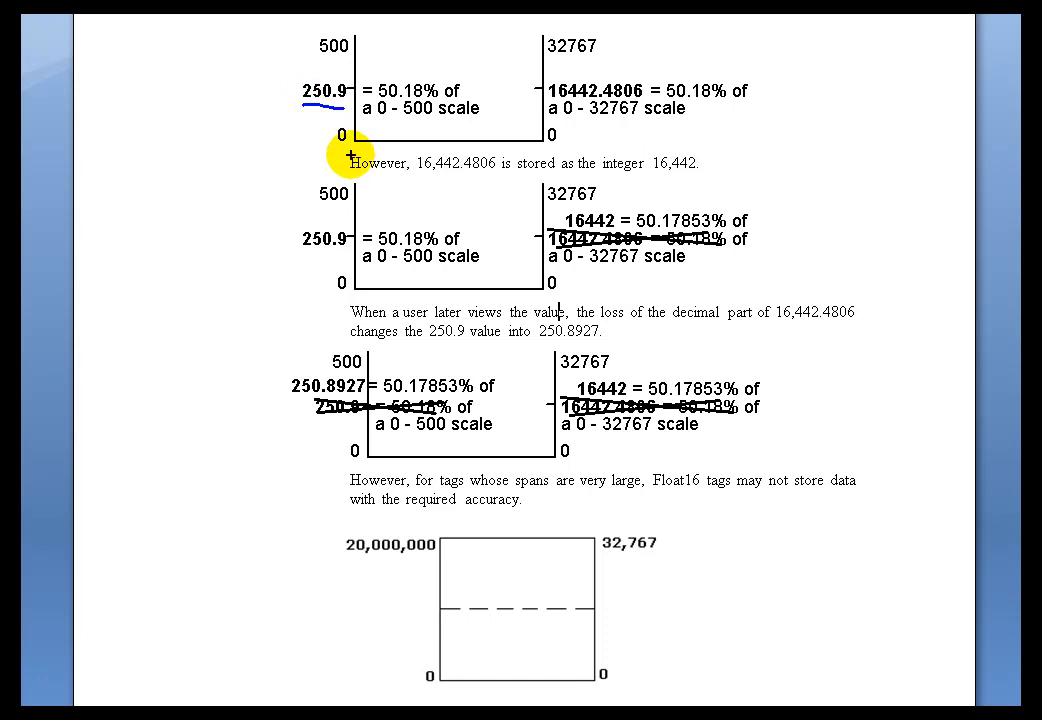
pyautogui.moveTo(360, 100)
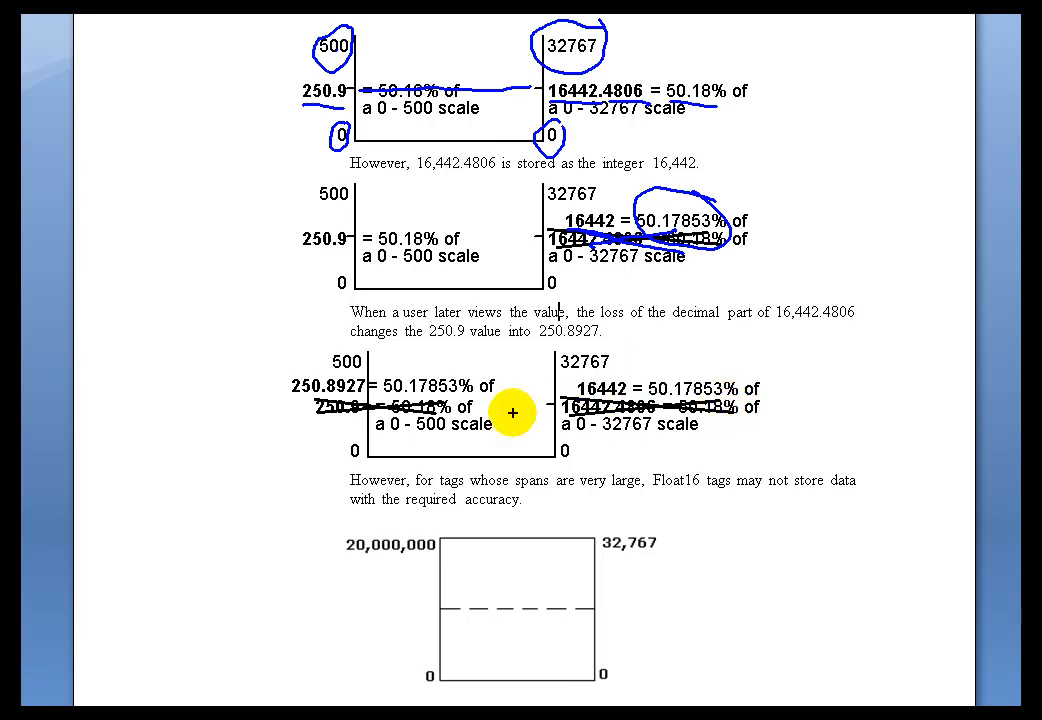
pyautogui.moveTo(308, 407)
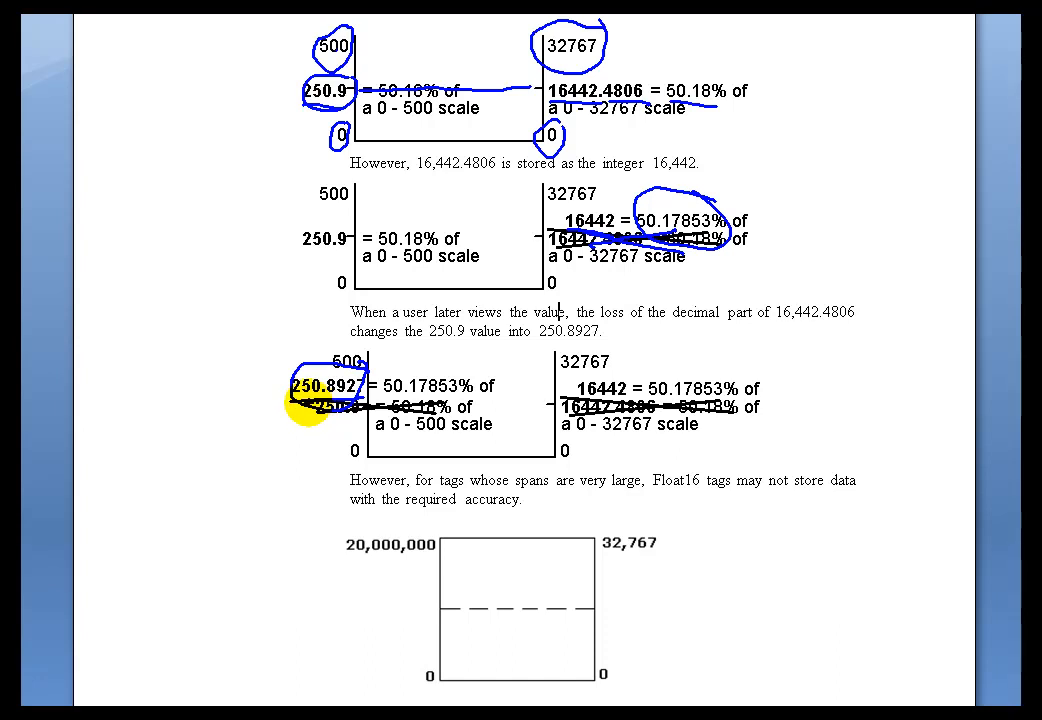
pyautogui.moveTo(425, 670)
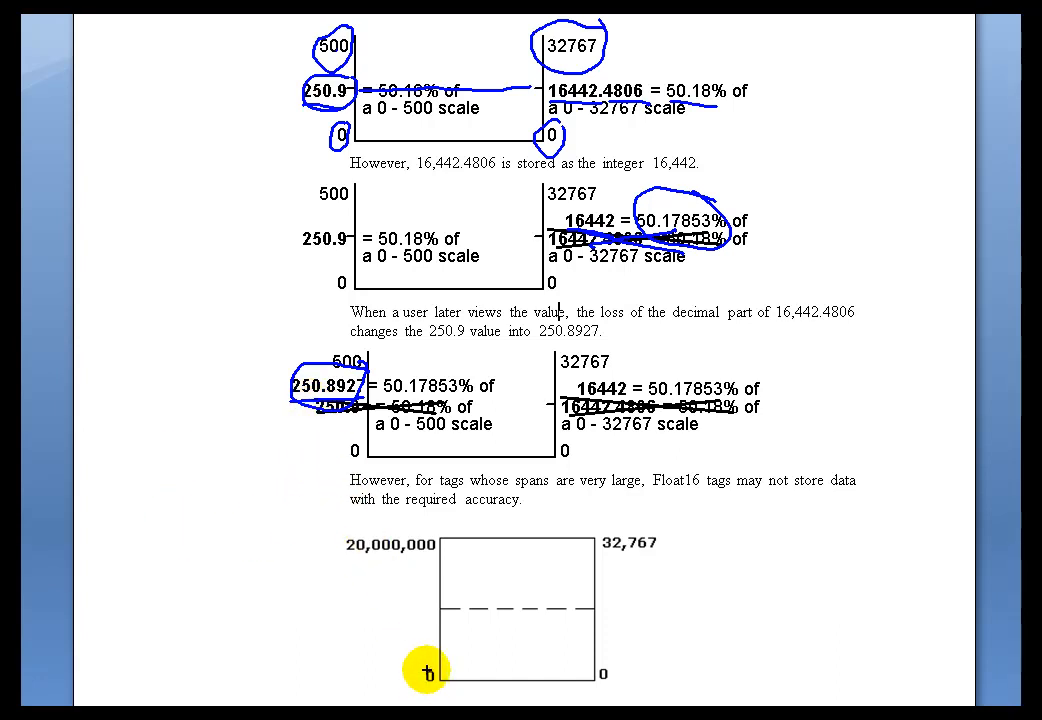
pyautogui.moveTo(414, 686)
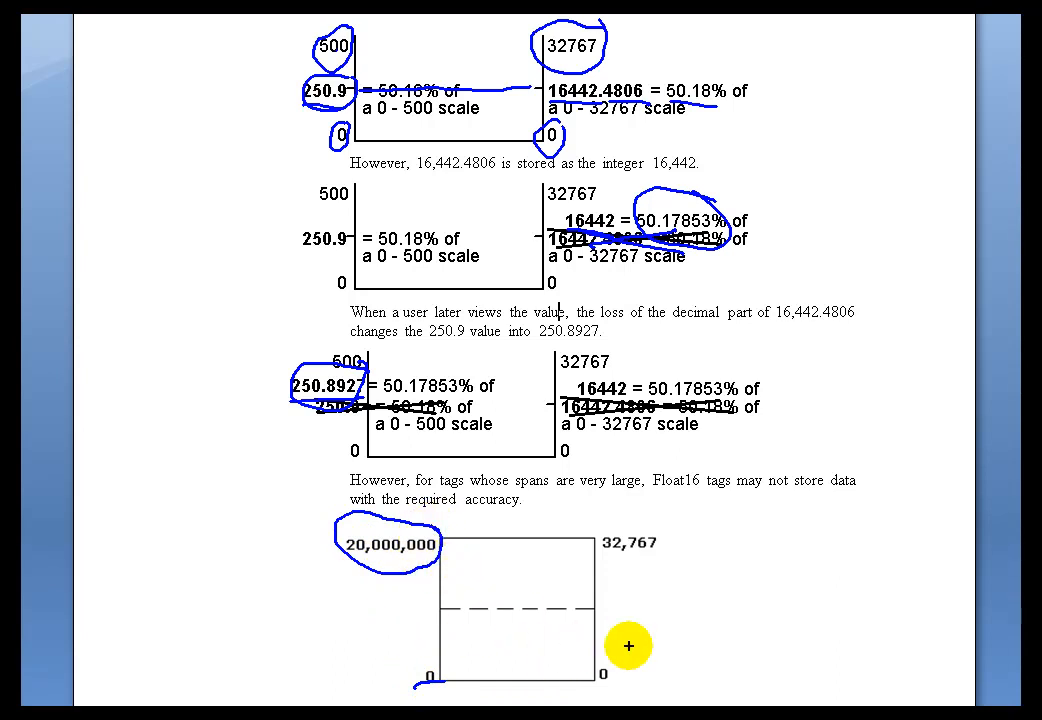
pyautogui.moveTo(604, 611)
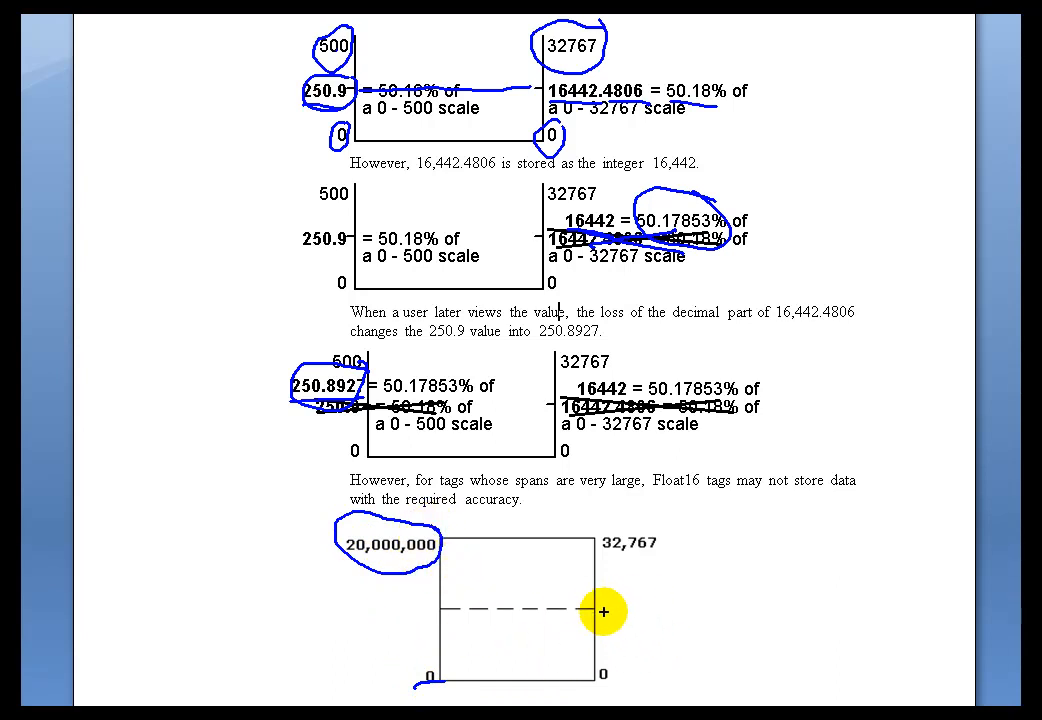
pyautogui.moveTo(610, 673)
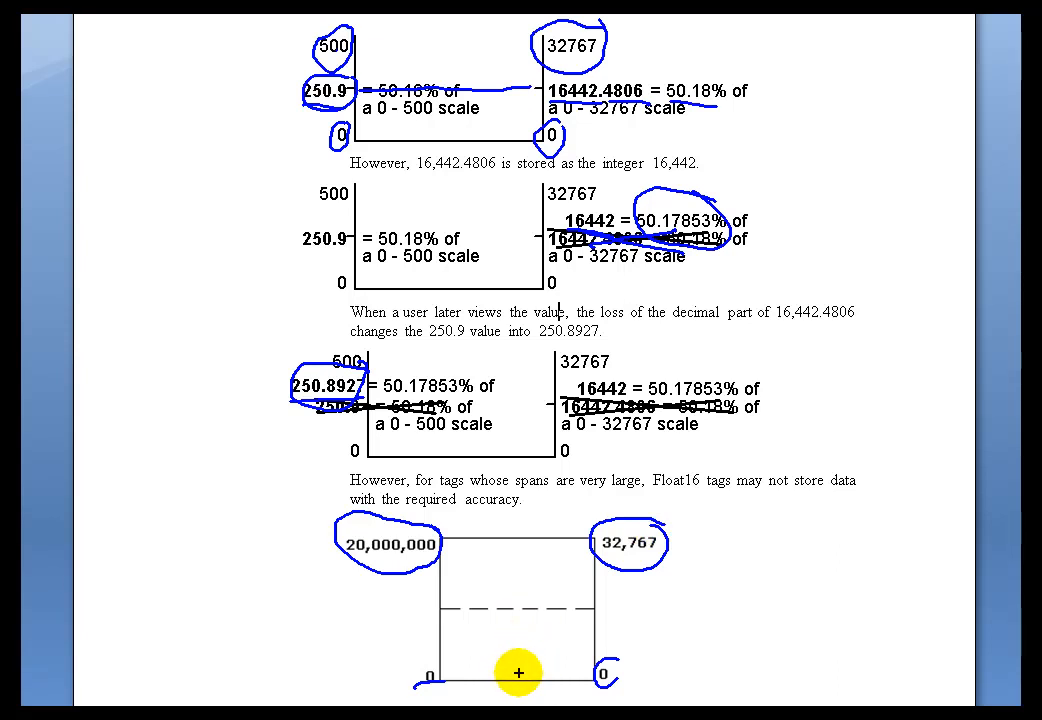
pyautogui.moveTo(400, 451)
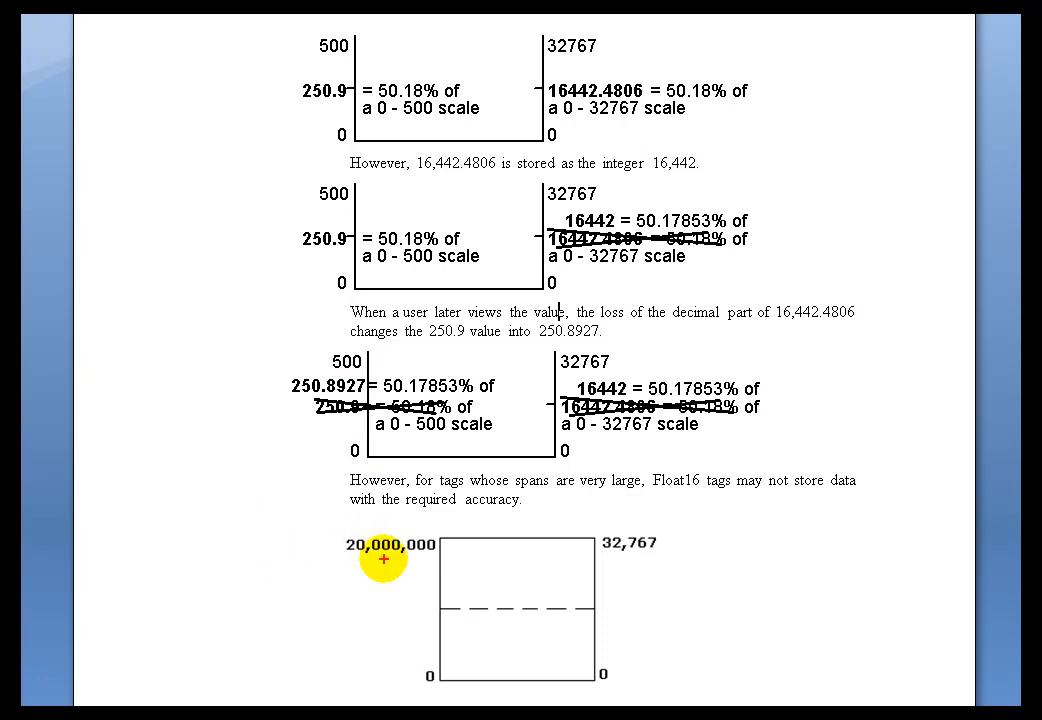
pyautogui.moveTo(565, 447)
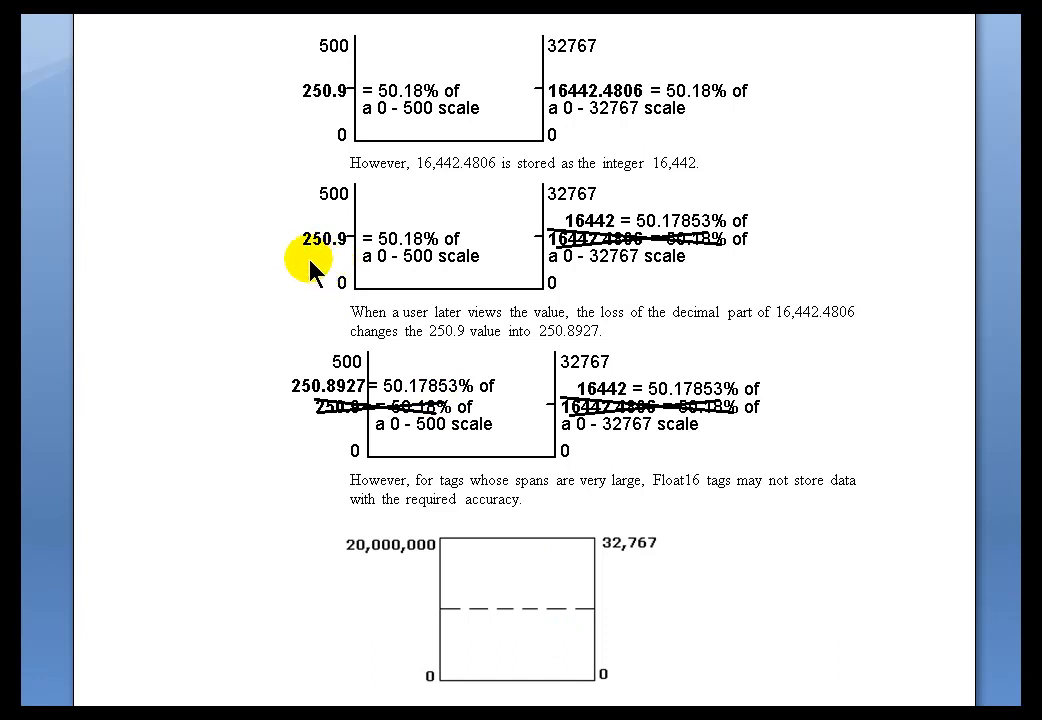
pyautogui.moveTo(290, 250)
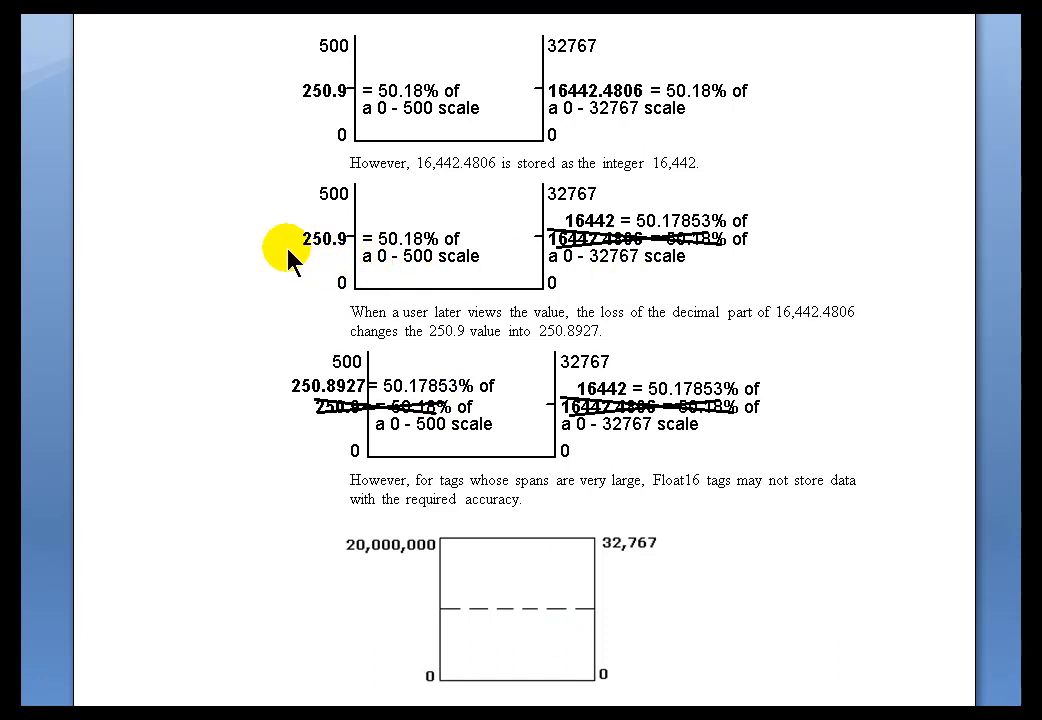
pyautogui.moveTo(325, 258)
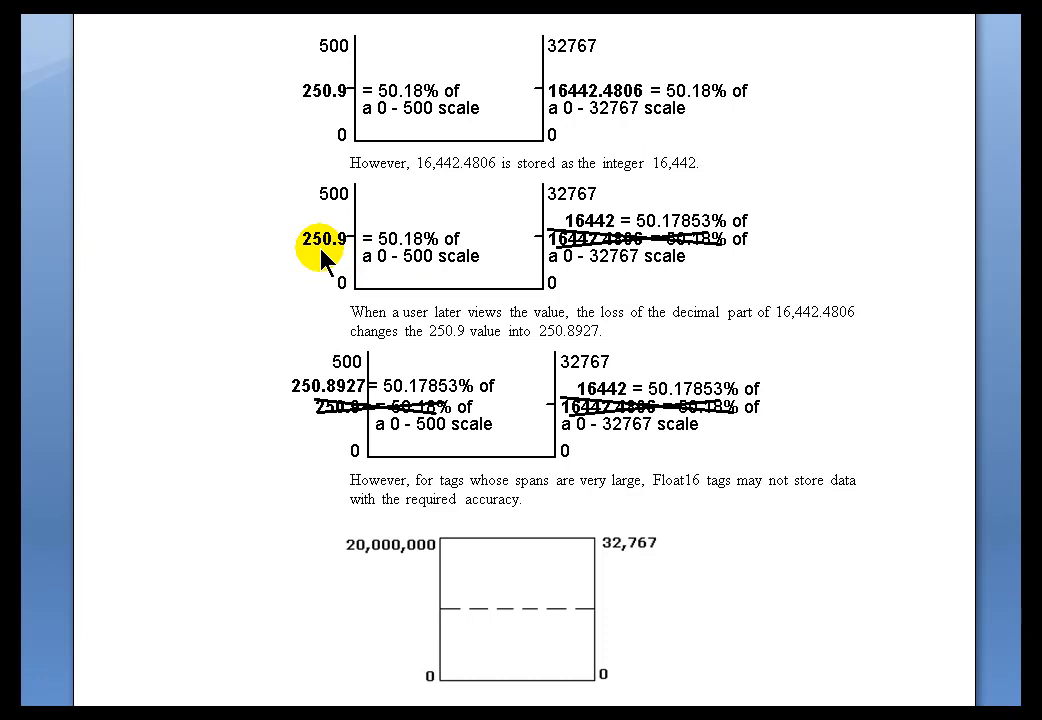